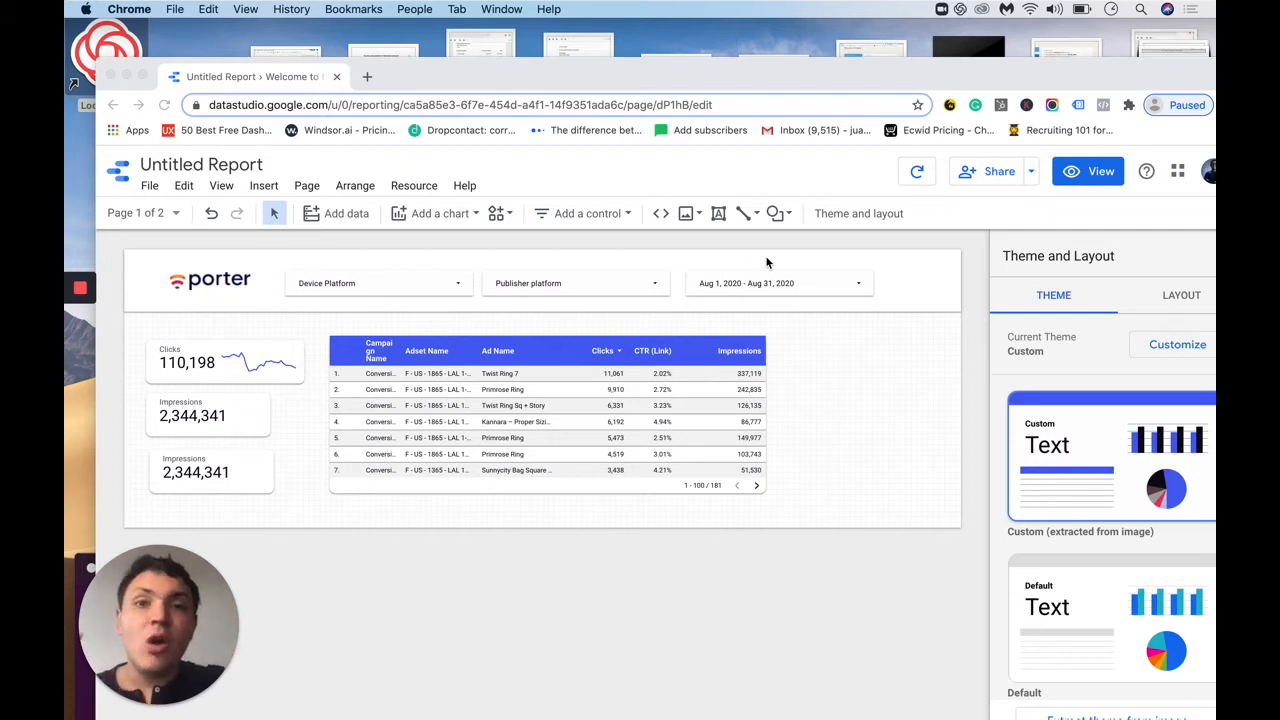
mouse_move(209, 413)
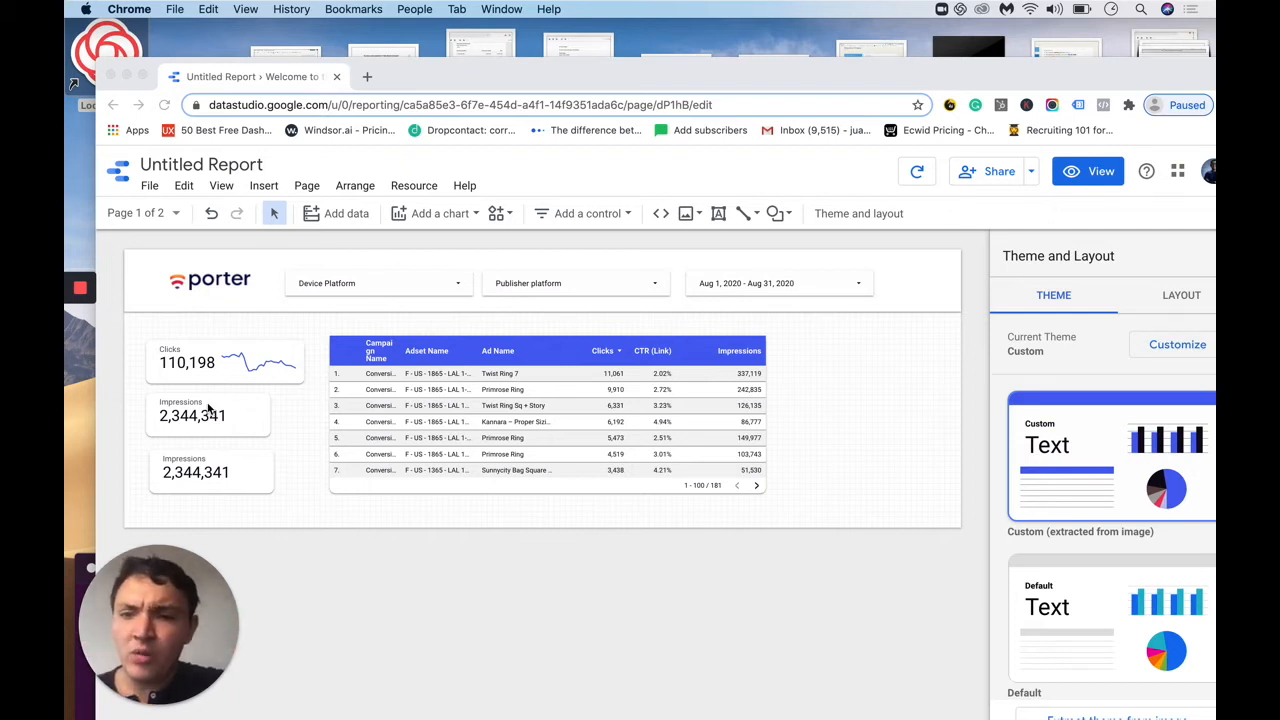
Select the middle Impressions scorecard and show its Scorecard data settings.
click(193, 415)
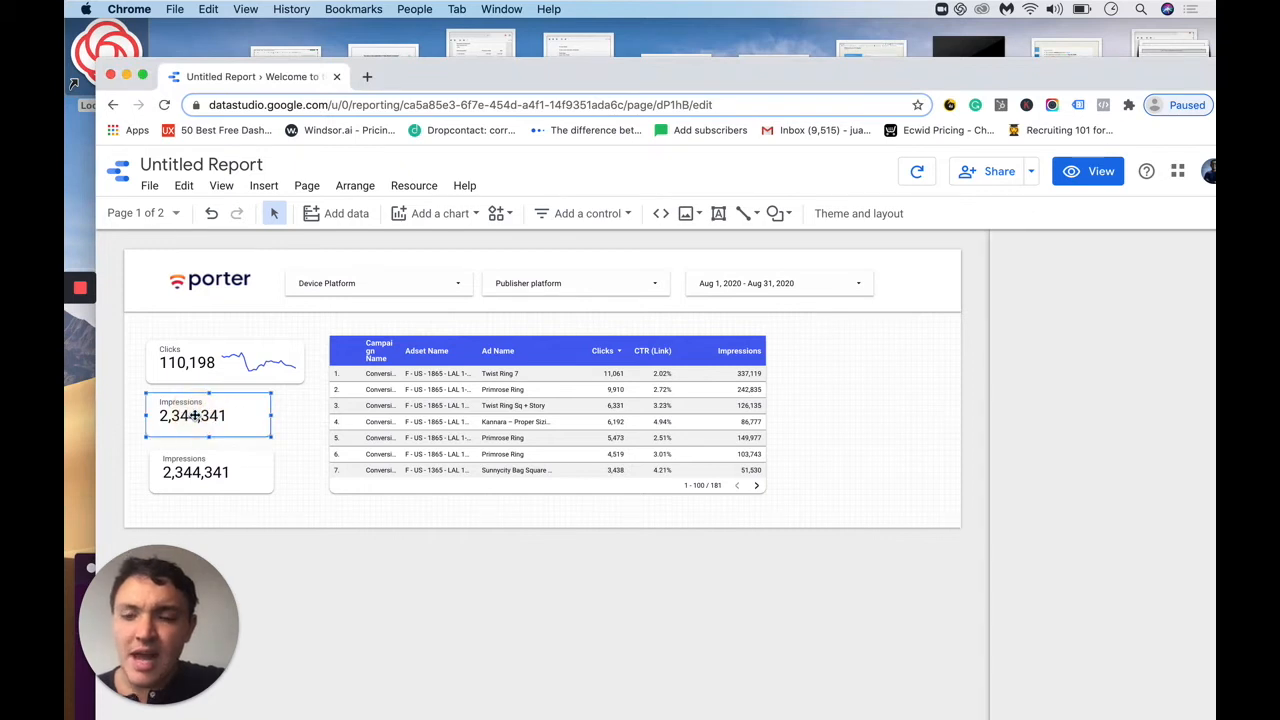
click(210, 415)
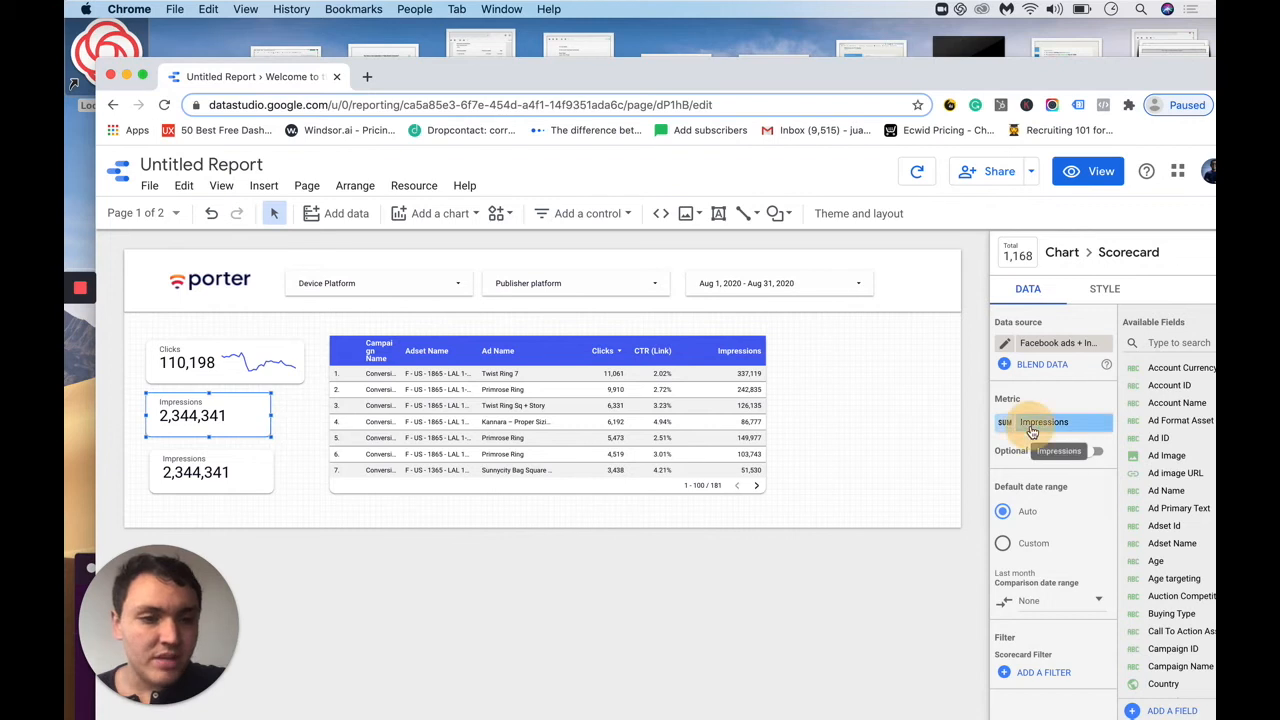
Create the 'Cost per purchase' field as Amount Spent / Purchases for the scorecard metric.
click(1043, 422)
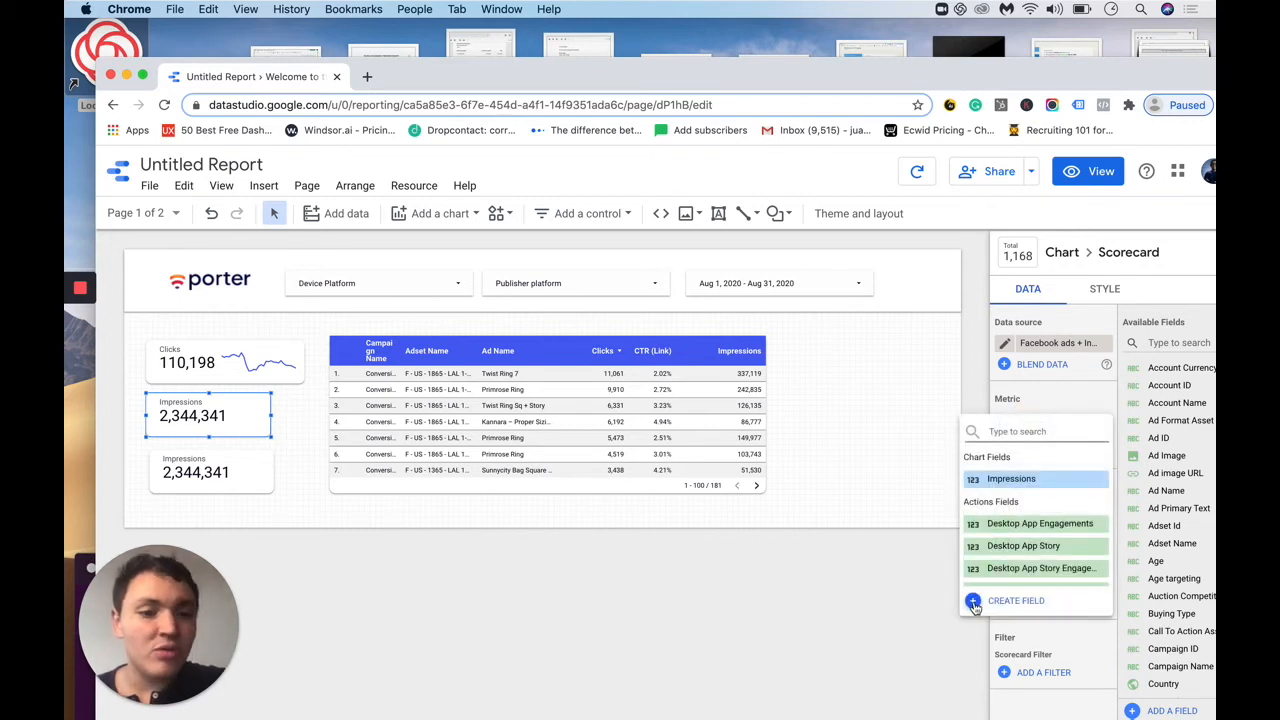
click(1015, 600)
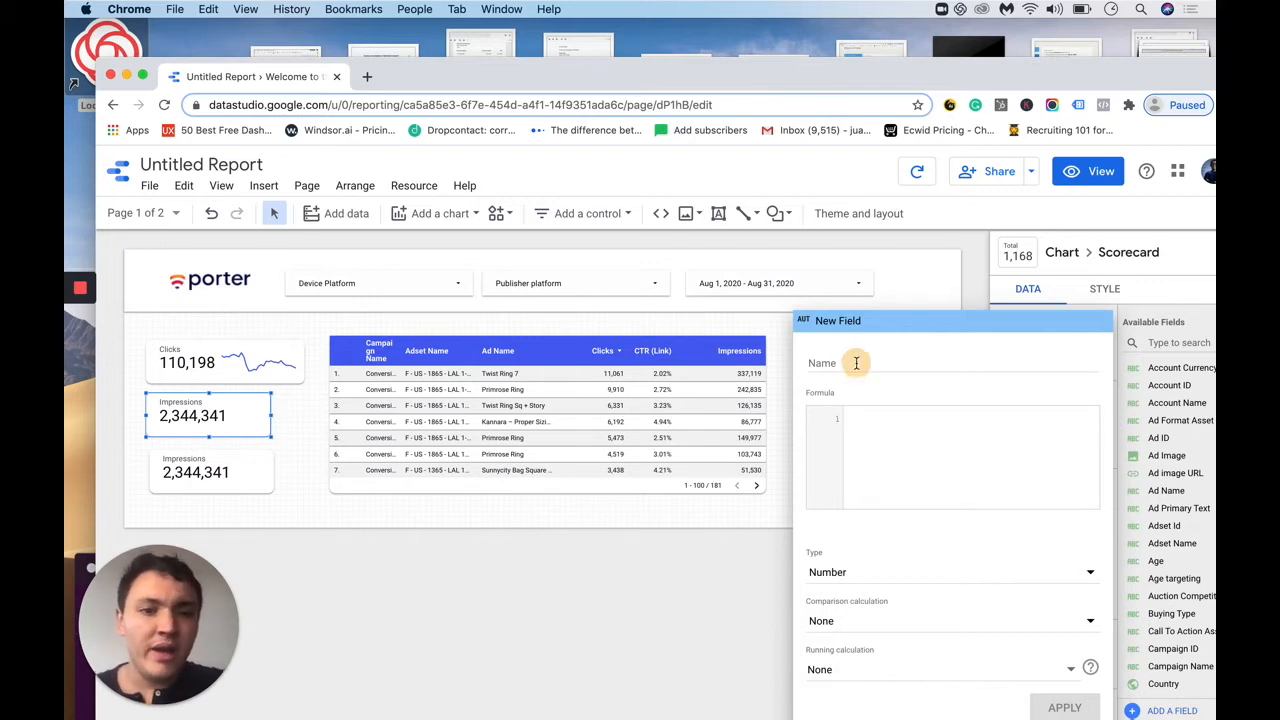
text(Cost per purchase)
text(Amount Spent)
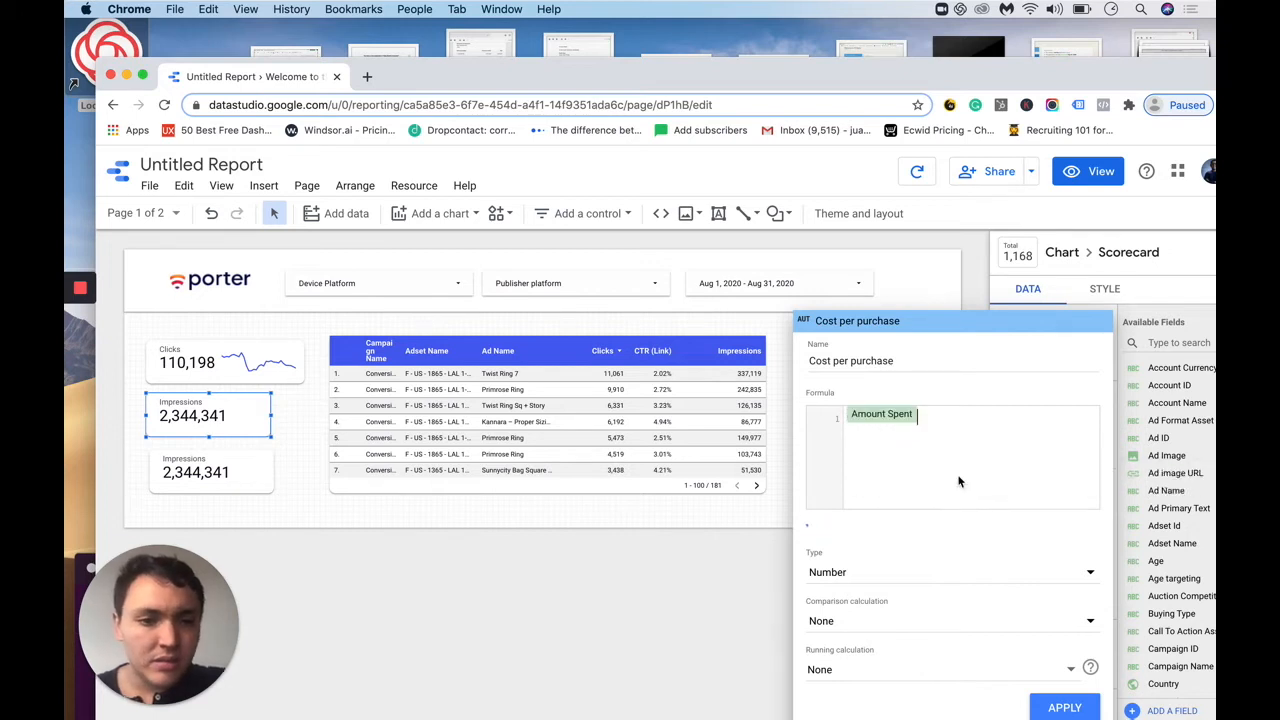
text(/pur)
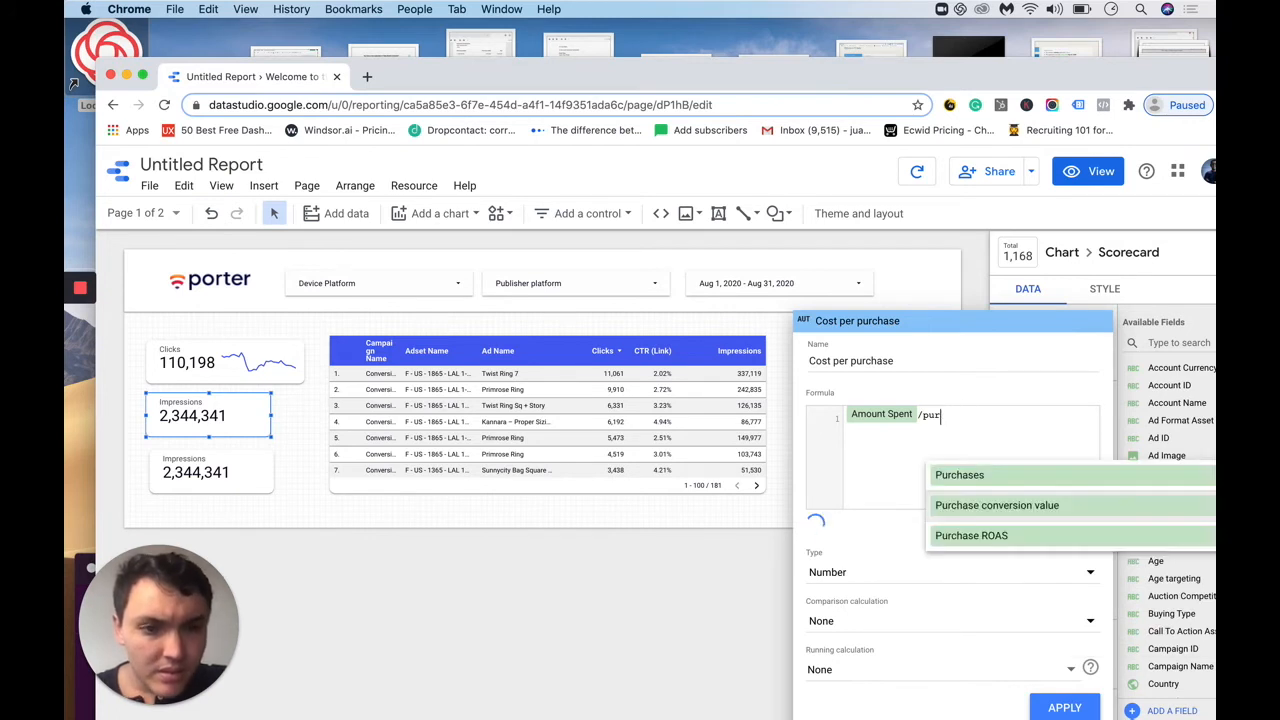
click(959, 474)
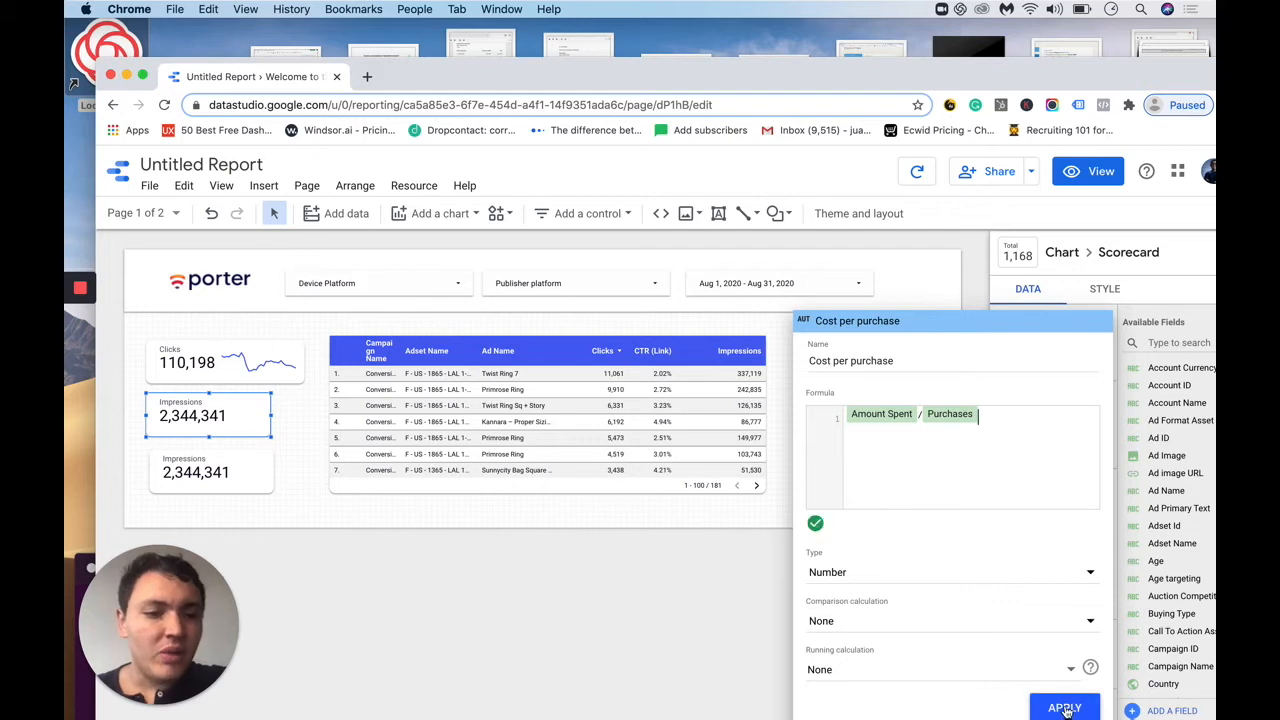
click(1064, 707)
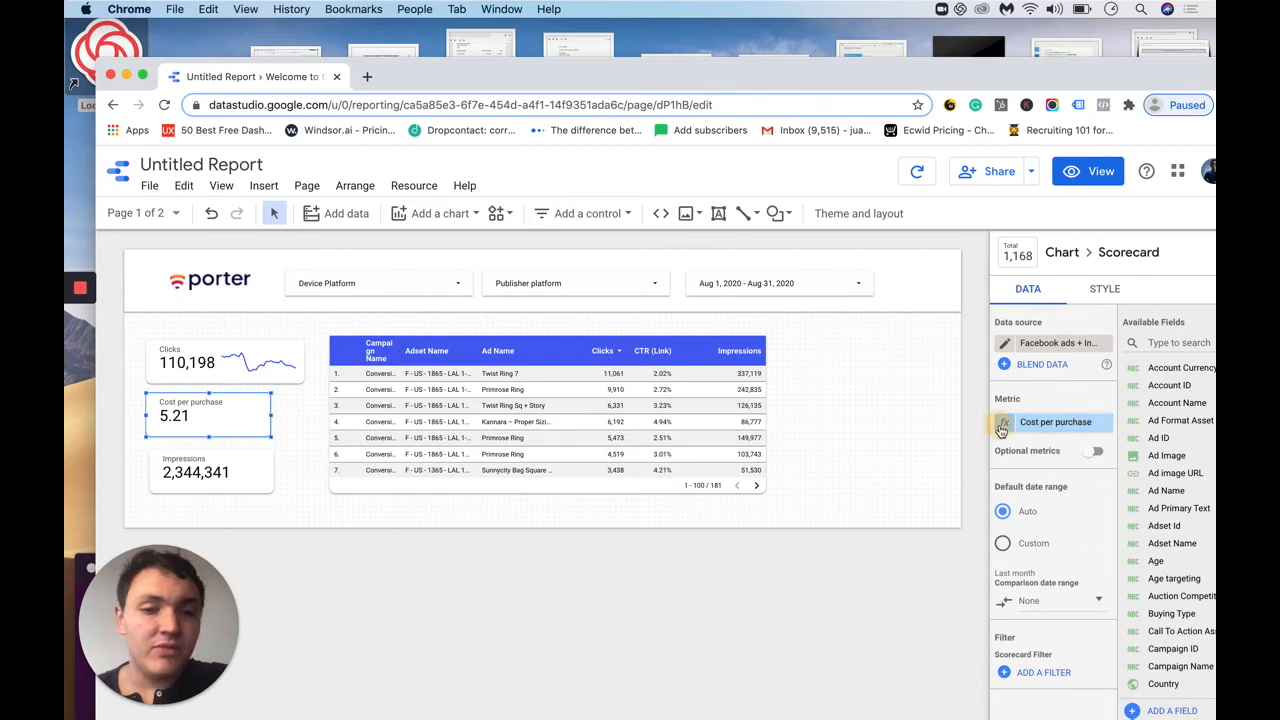
Set the Cost per purchase field type to Currency, USD - US Dollar ($).
click(1004, 421)
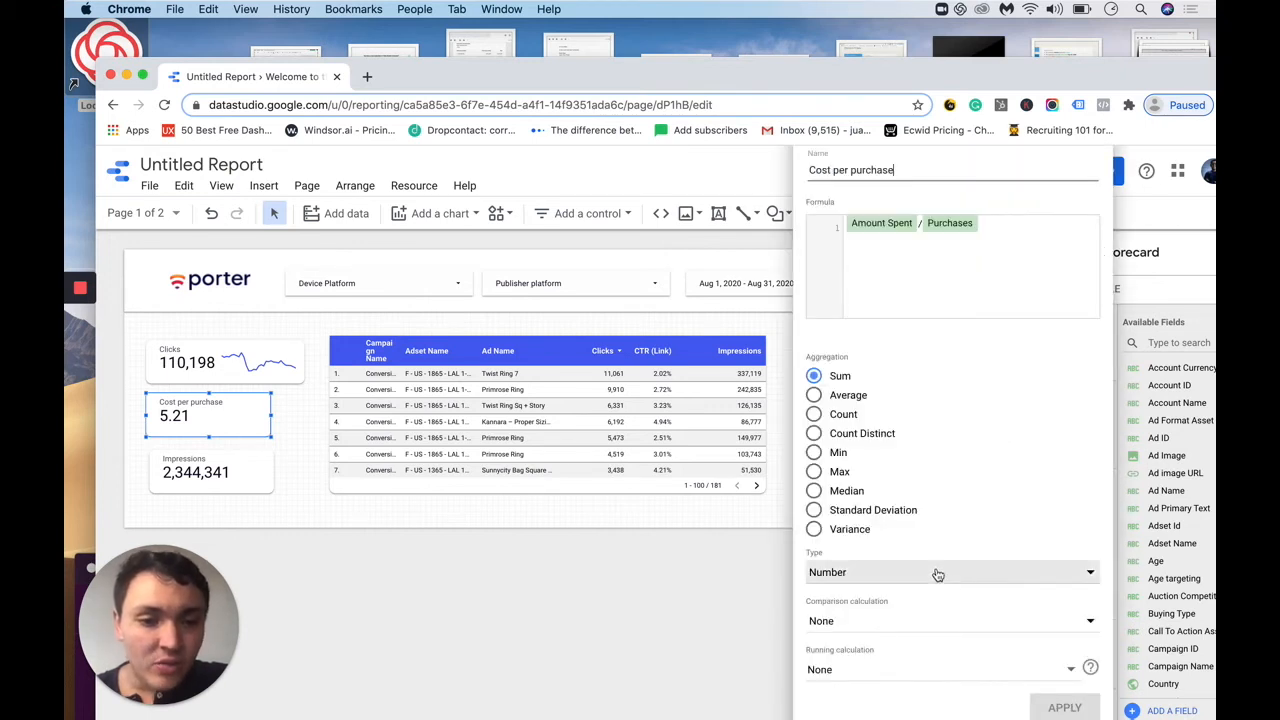
click(950, 572)
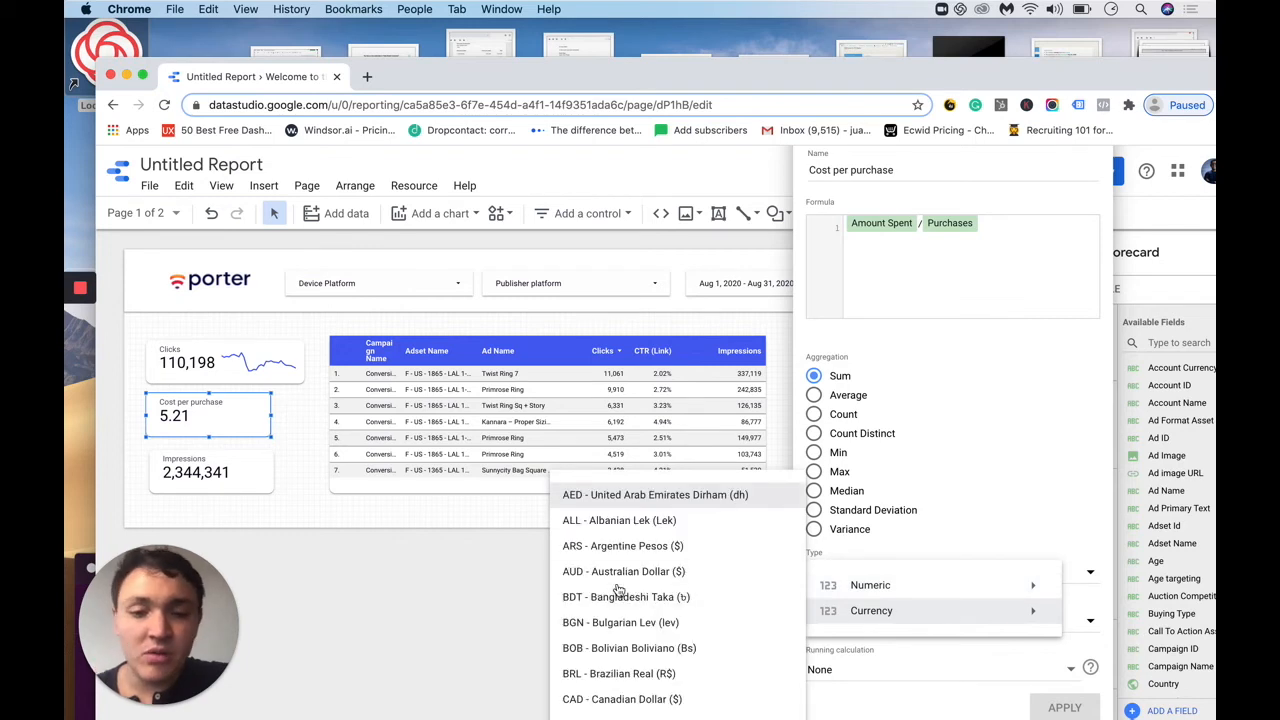
scroll(down, 3)
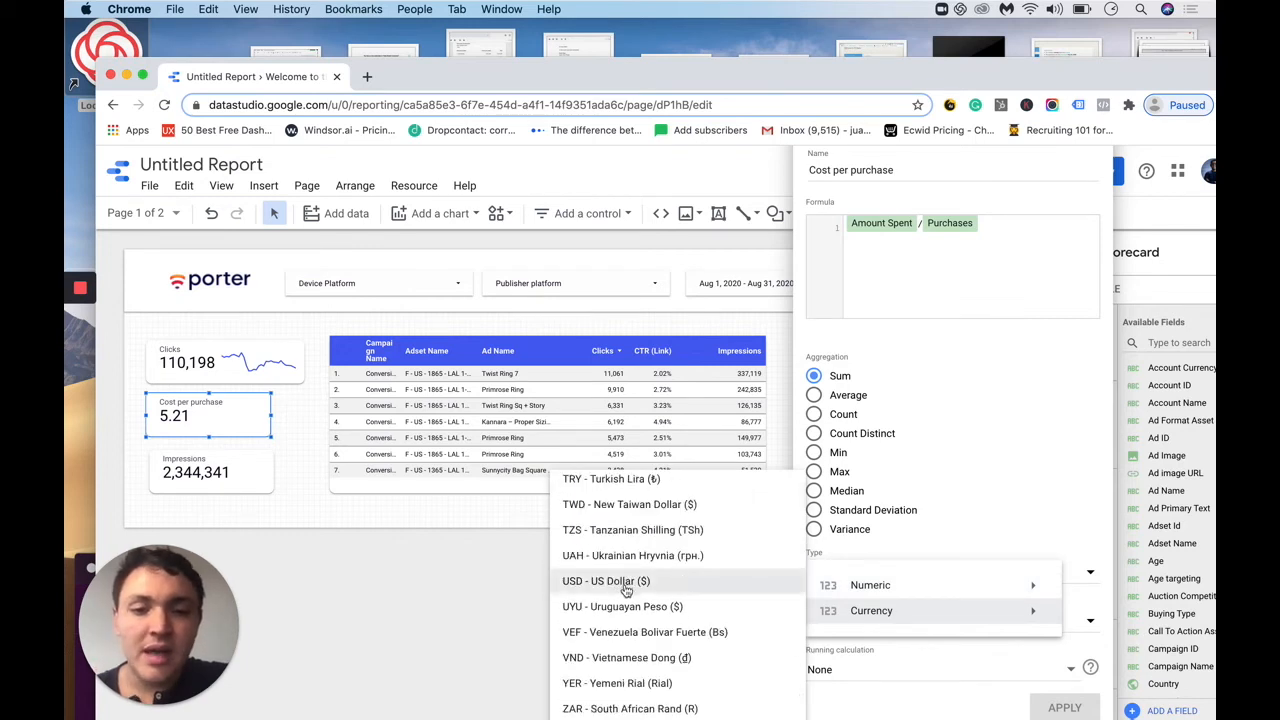
click(605, 580)
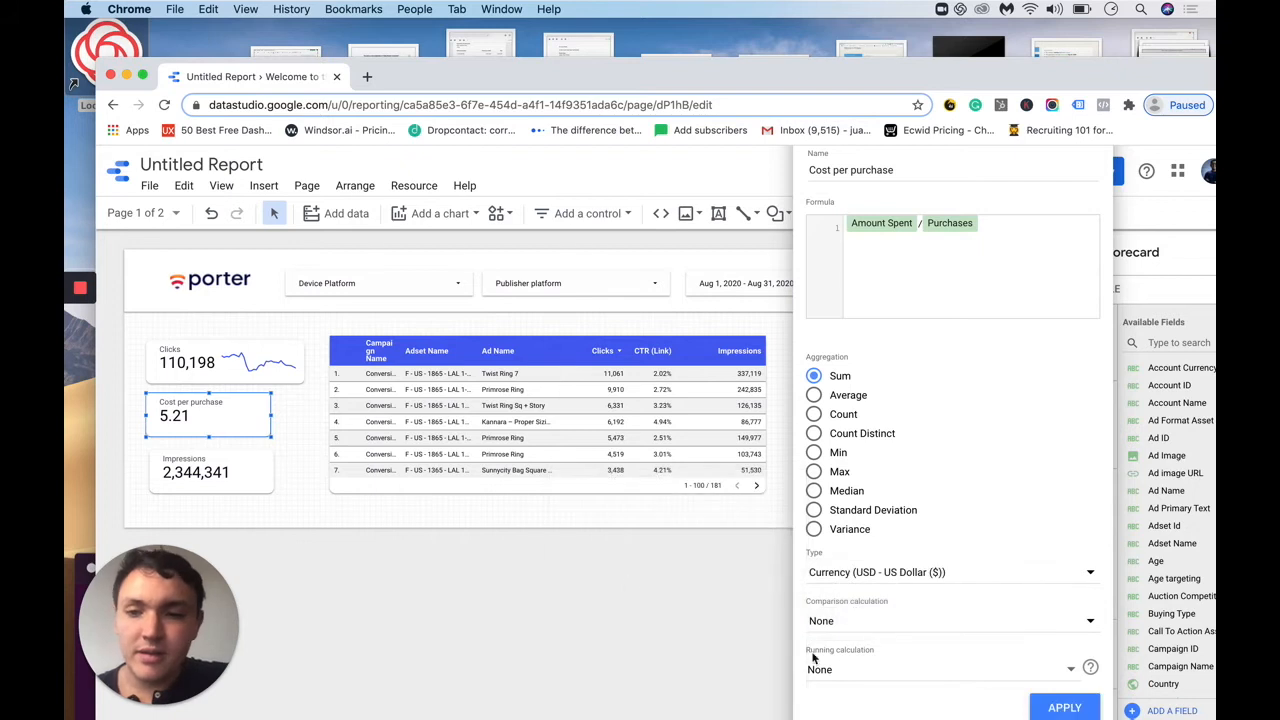
click(1064, 706)
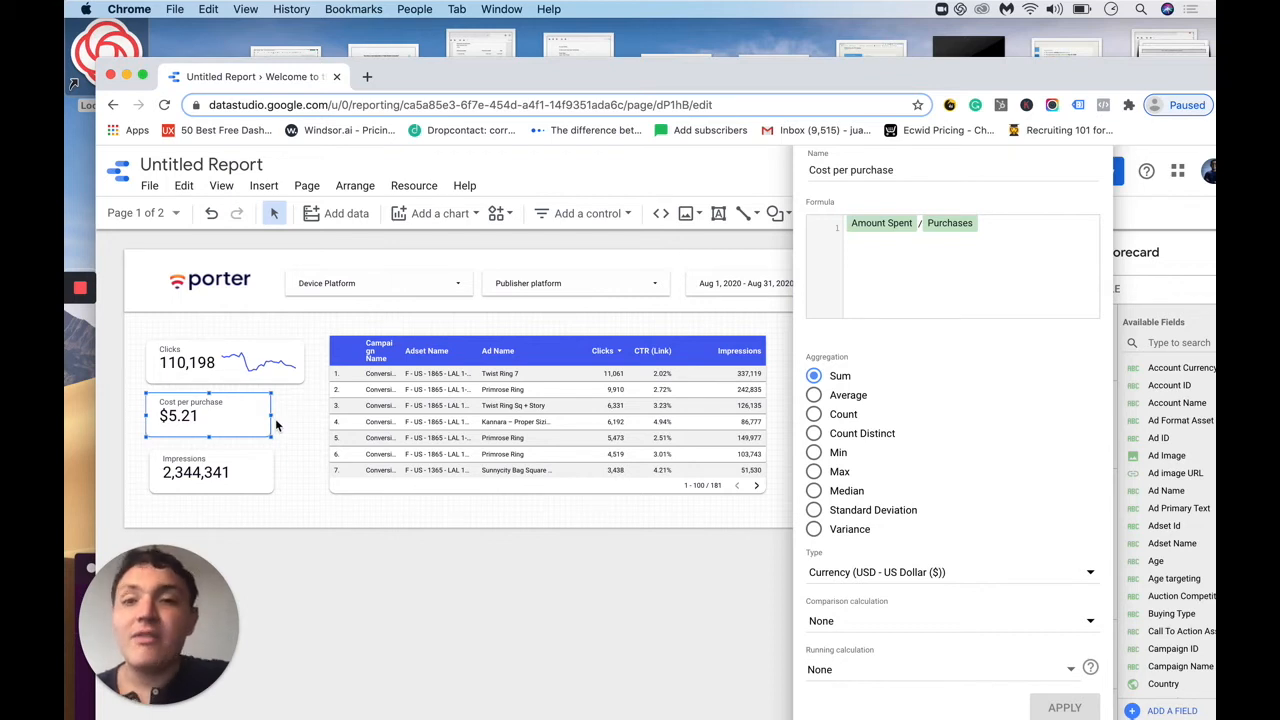
mouse_move(821, 277)
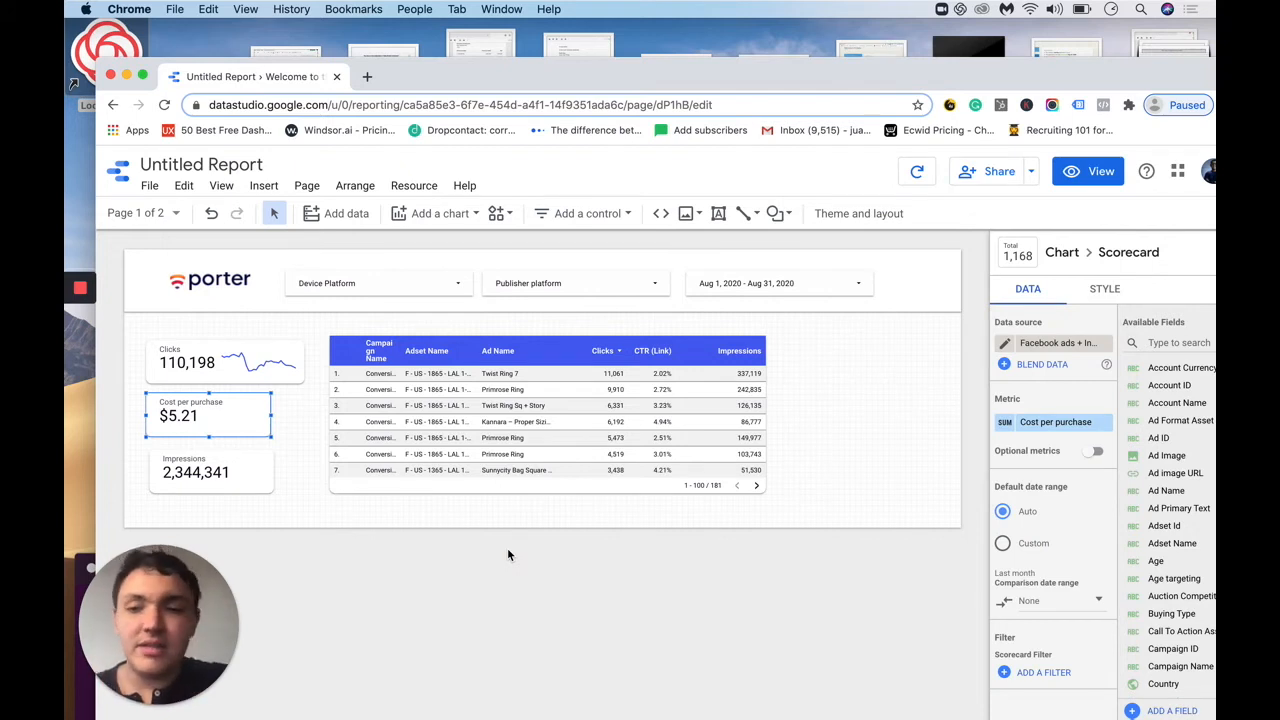
mouse_move(268, 369)
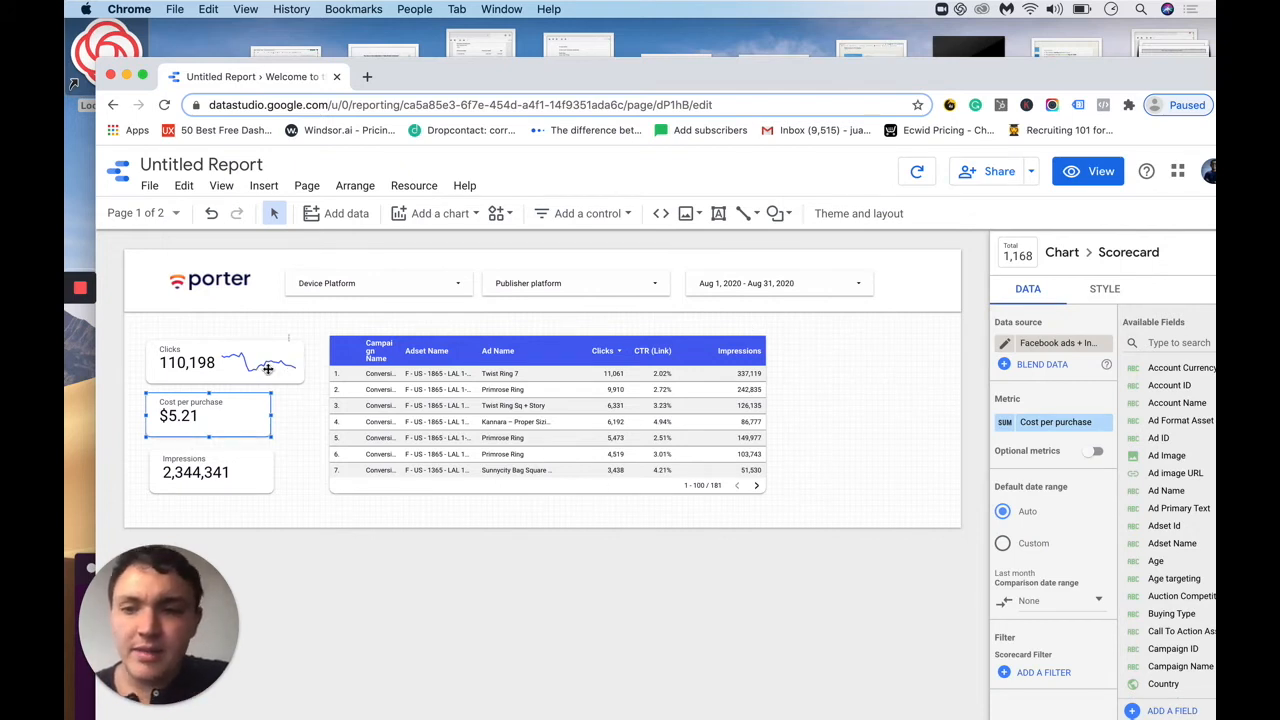
Add a time series chart with Date as dimension and Amount Spent as metric.
click(264, 185)
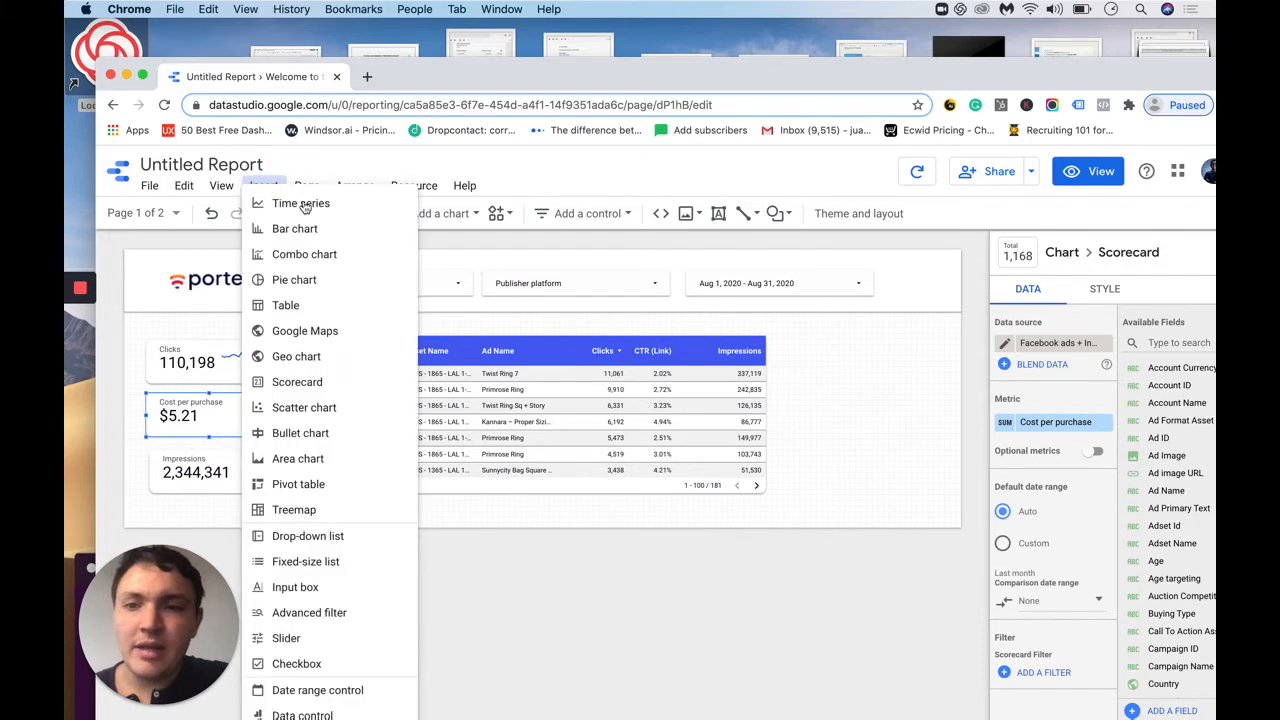
click(300, 203)
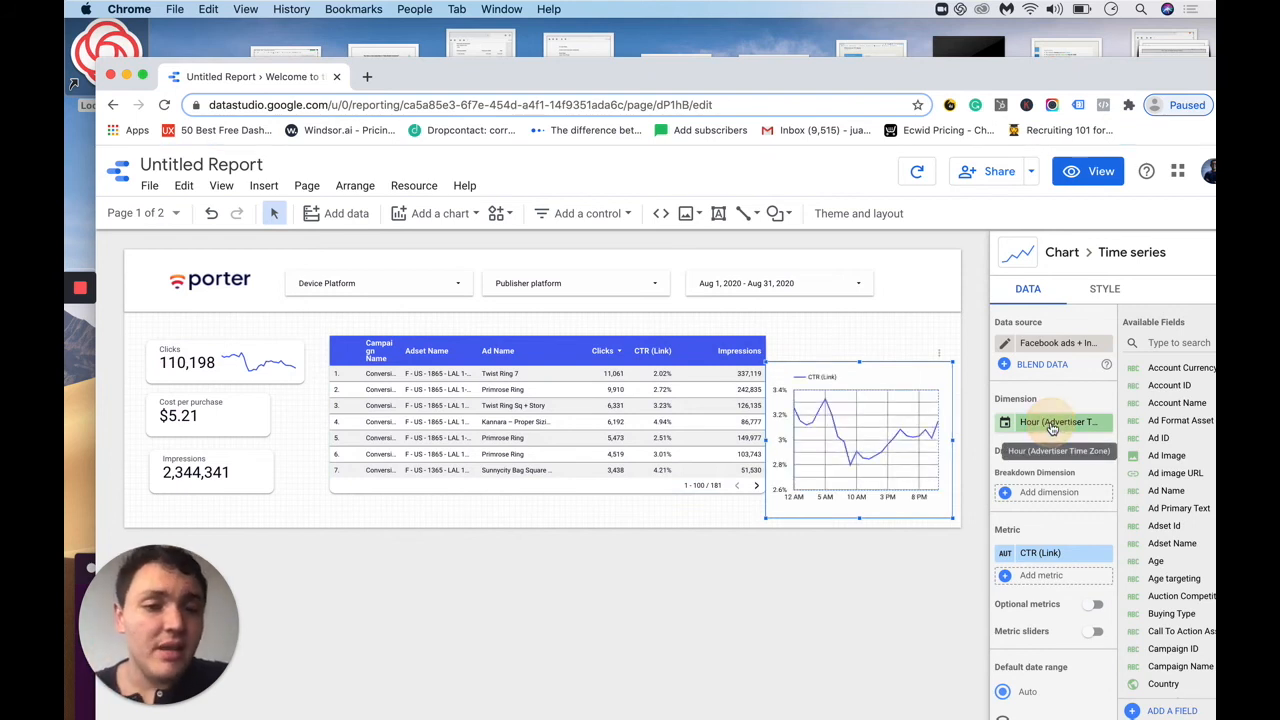
click(1055, 421)
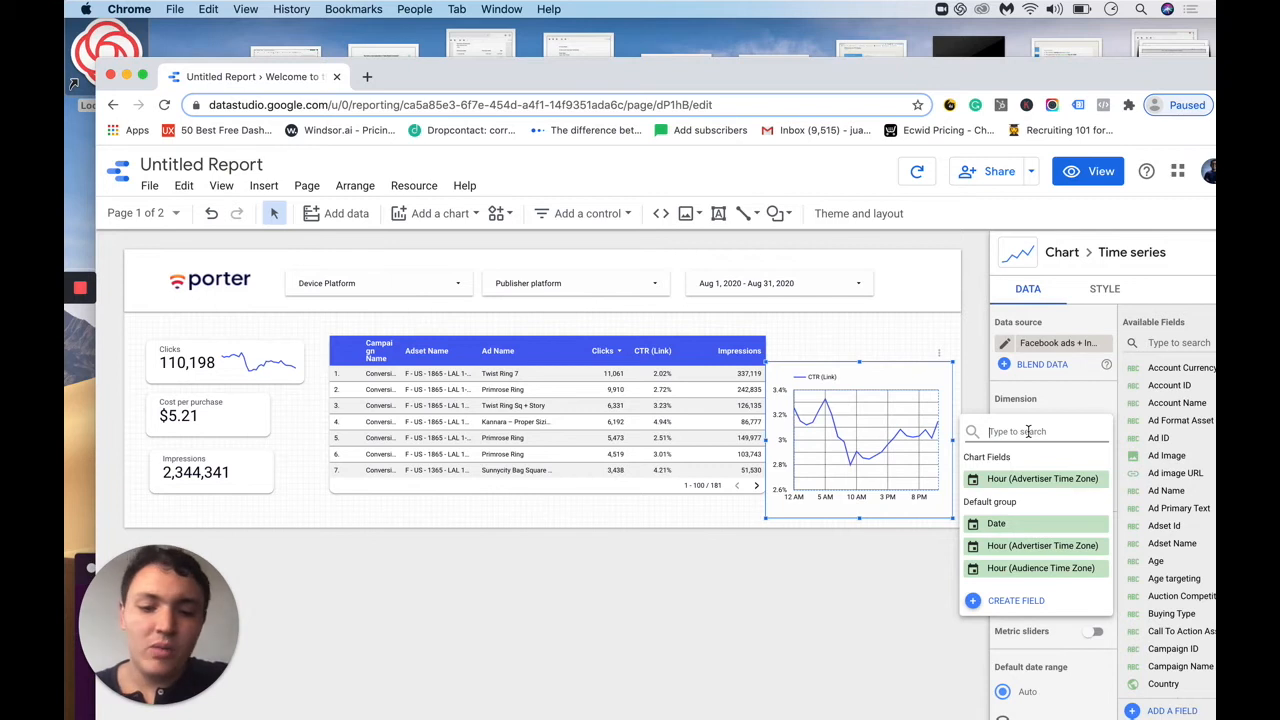
text(date)
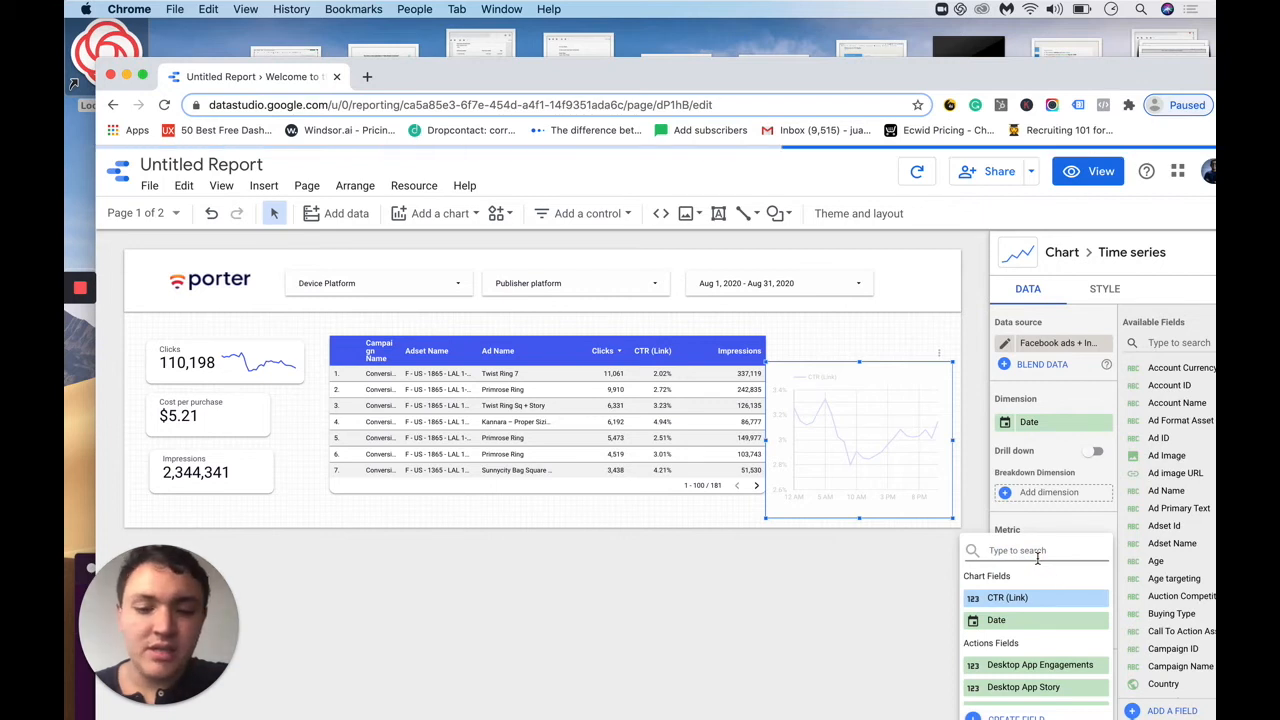
text(amount spent)
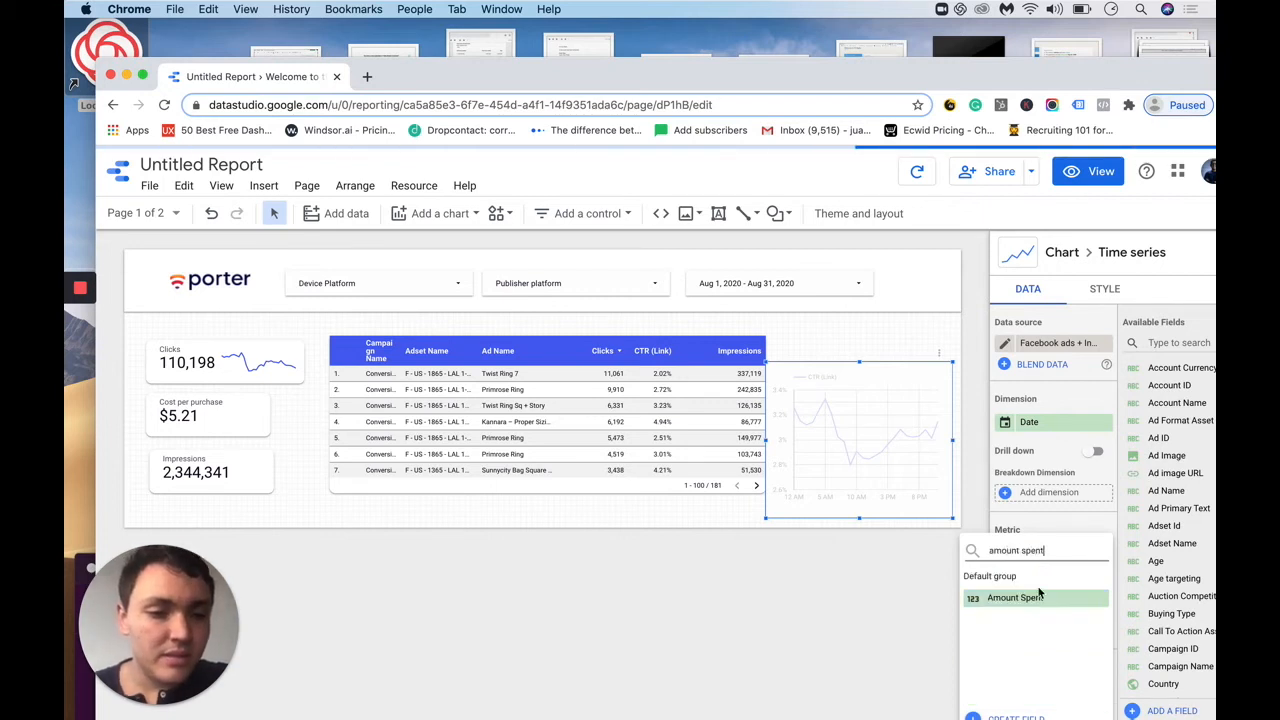
click(1015, 597)
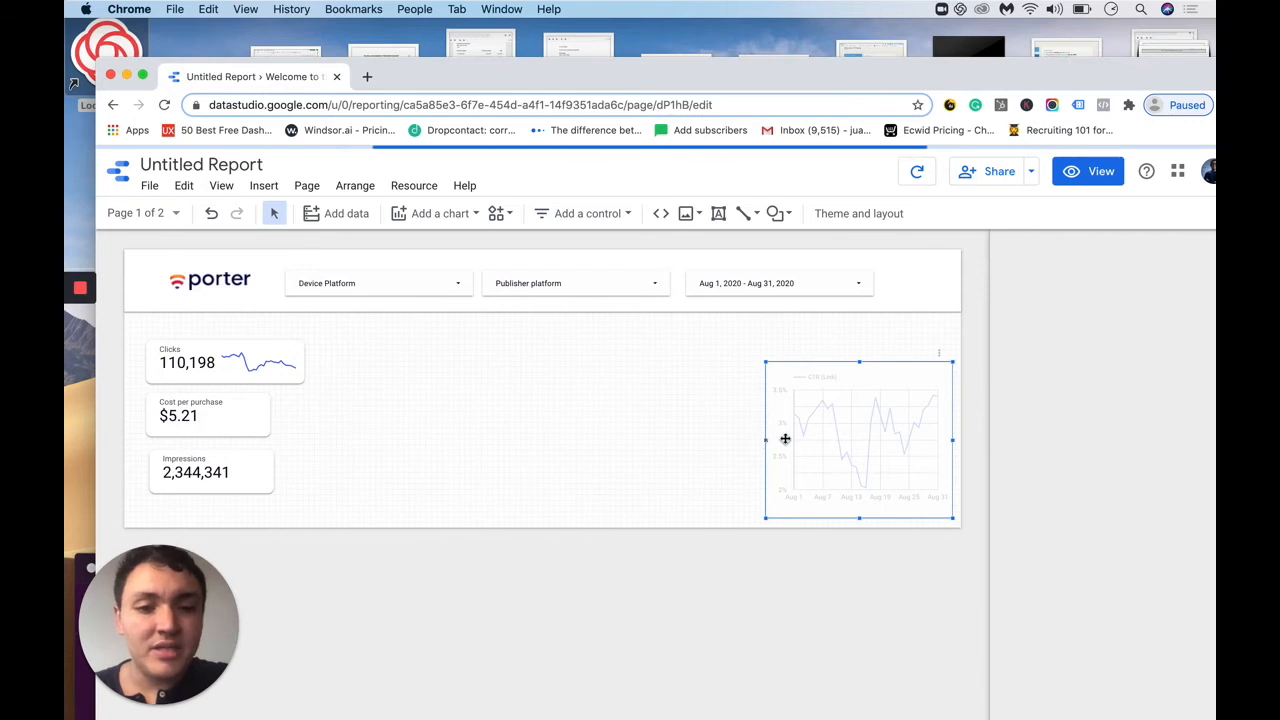
mouse_move(773, 442)
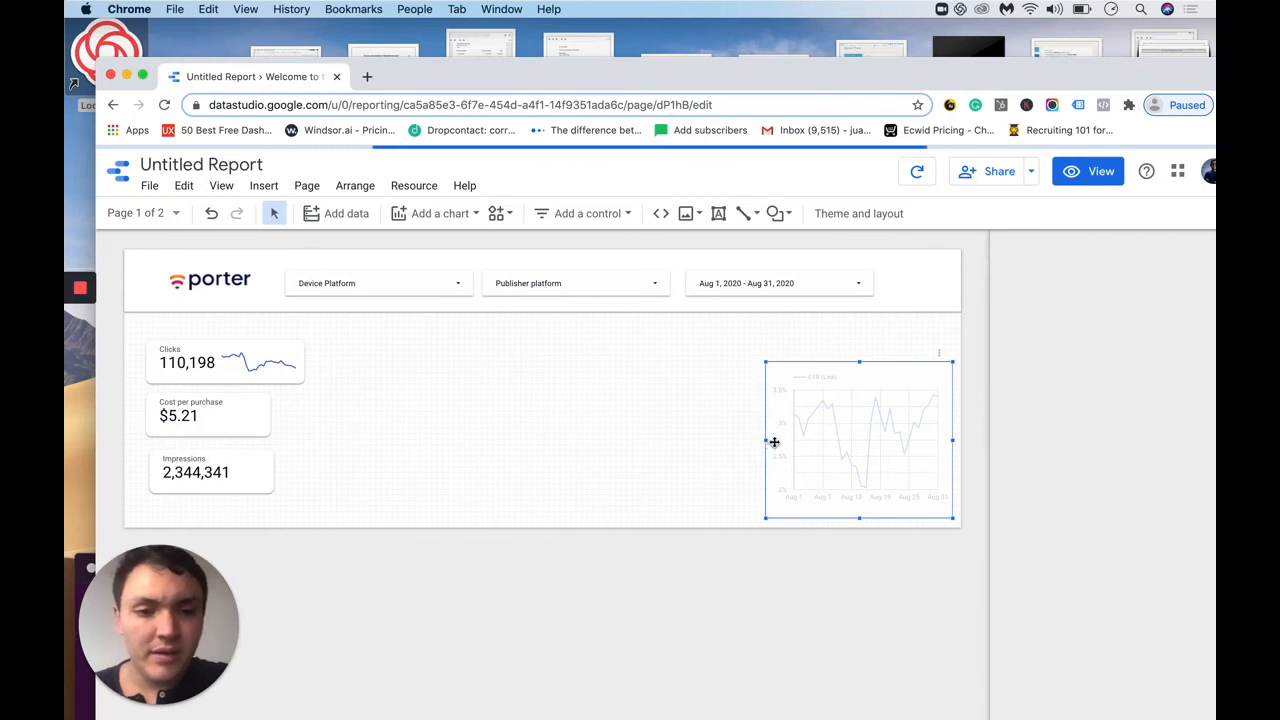
Widen the Amount Spent time series chart leftward beside the scorecards.
click(860, 440)
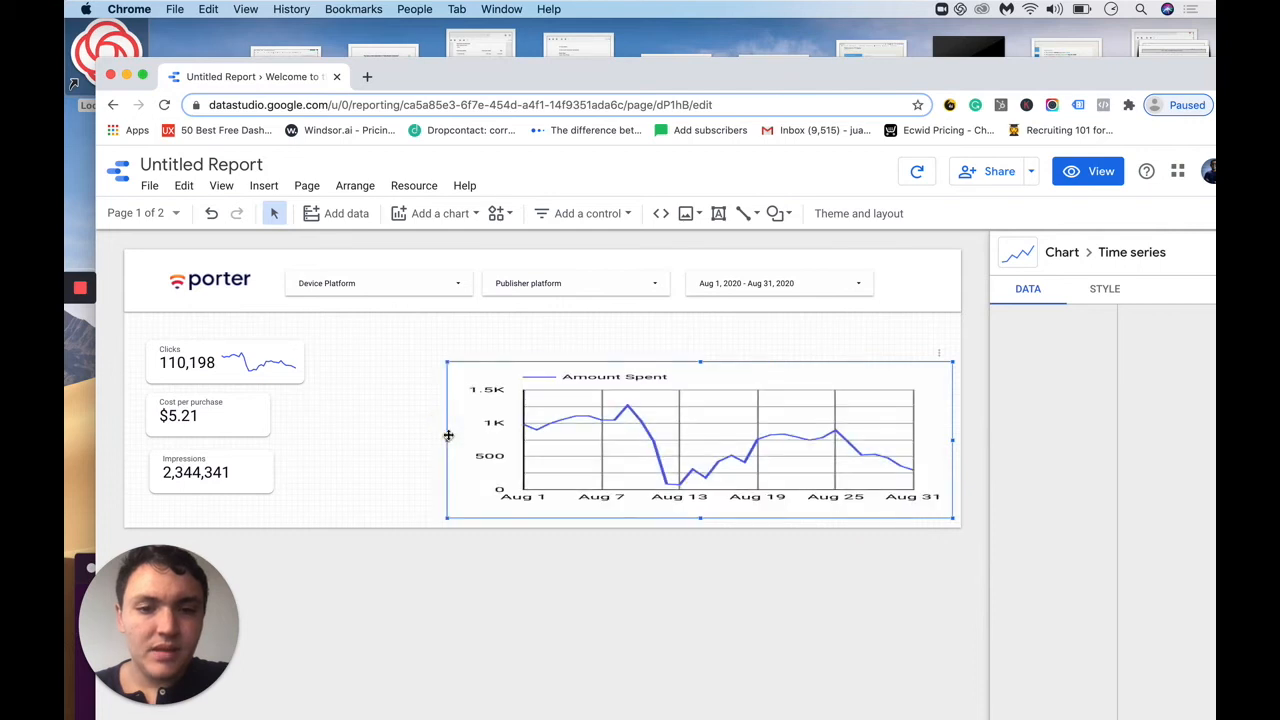
click(700, 440)
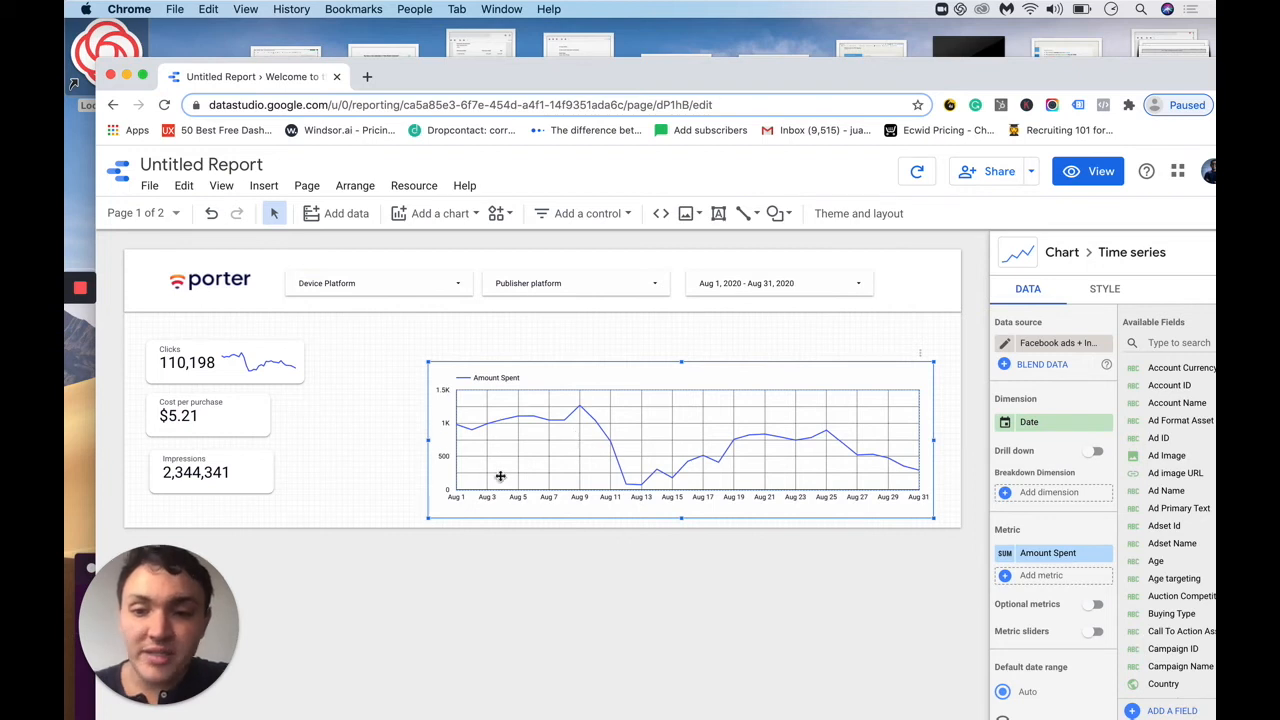
mouse_move(735, 436)
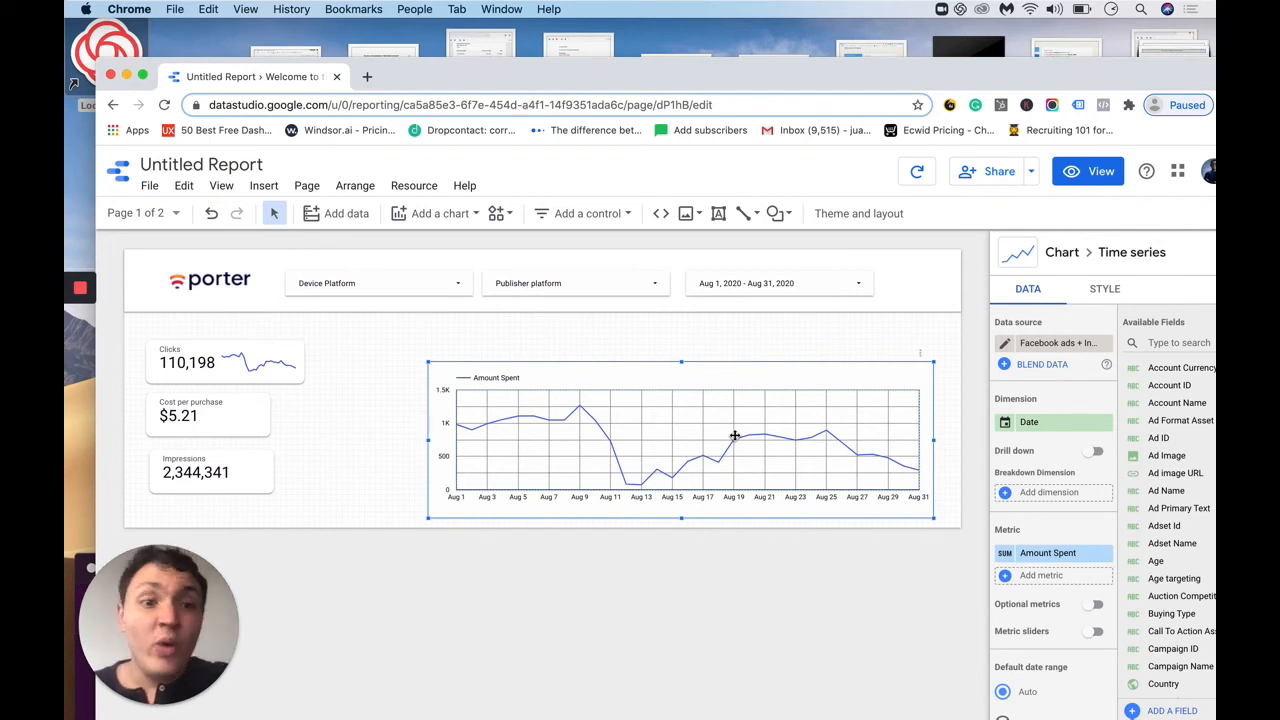
mouse_move(790, 409)
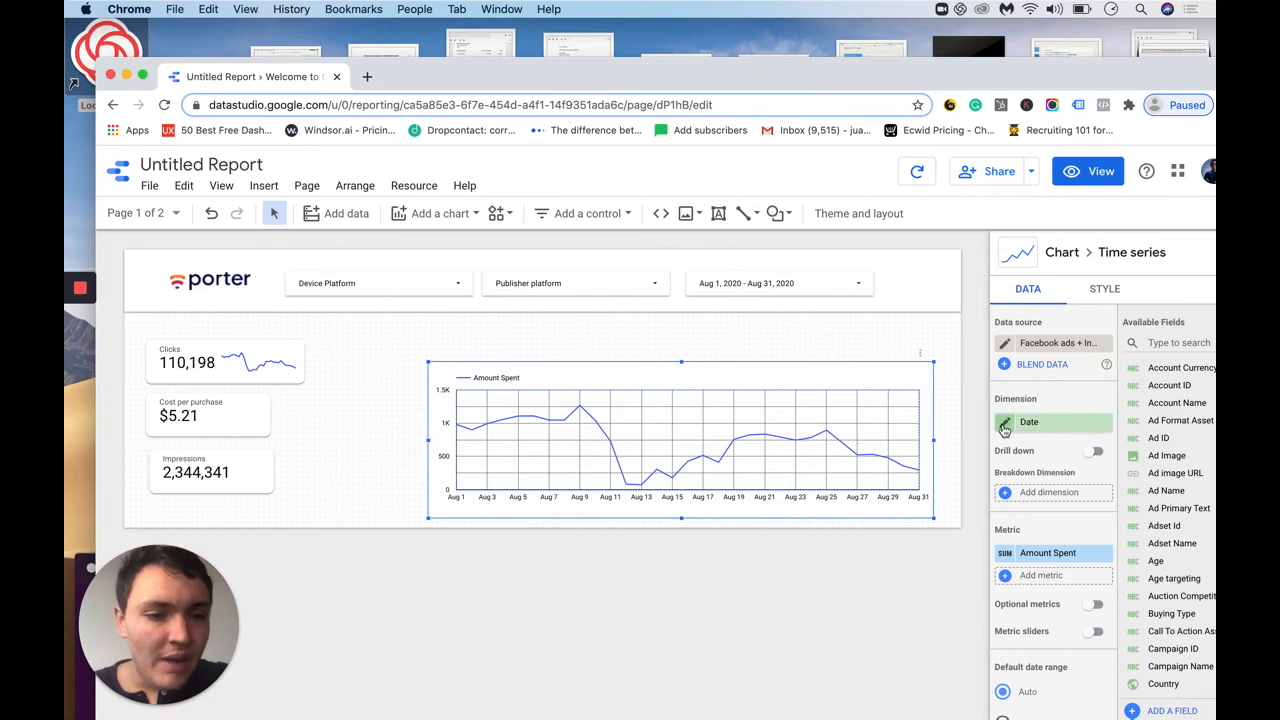
Change the chart's Date dimension type to Date & Time > Day of Week.
click(1029, 421)
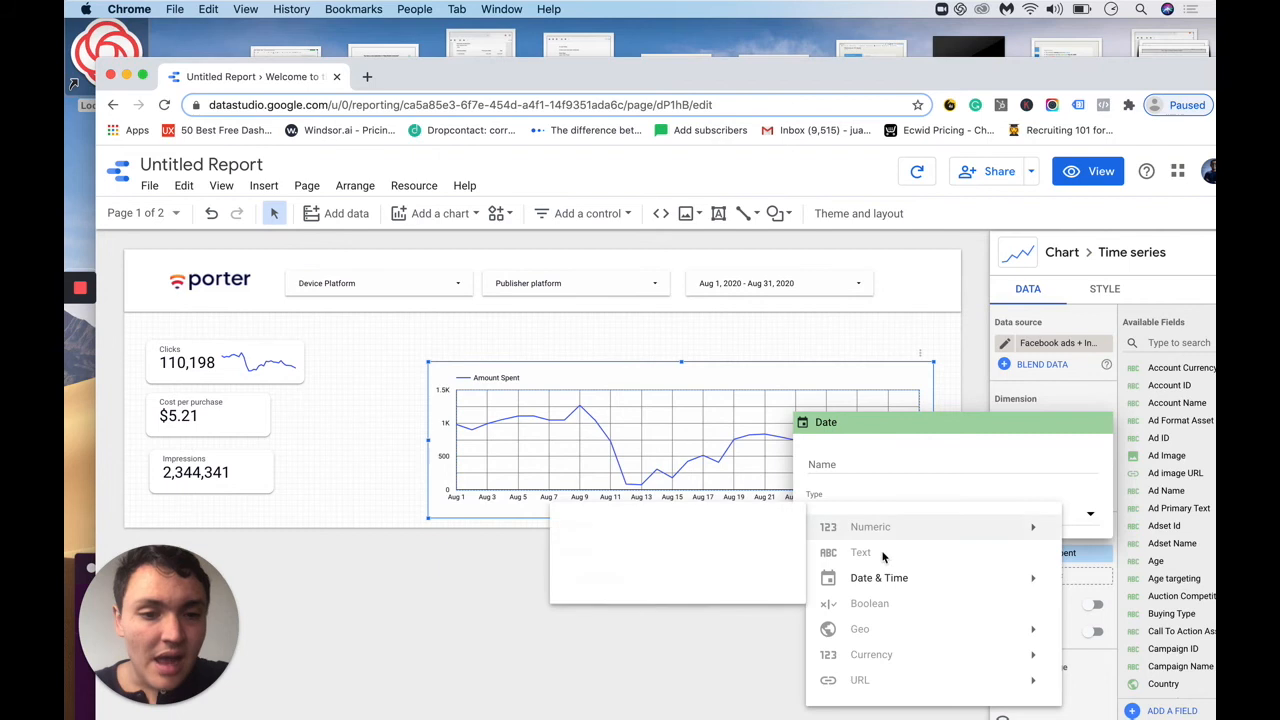
click(879, 577)
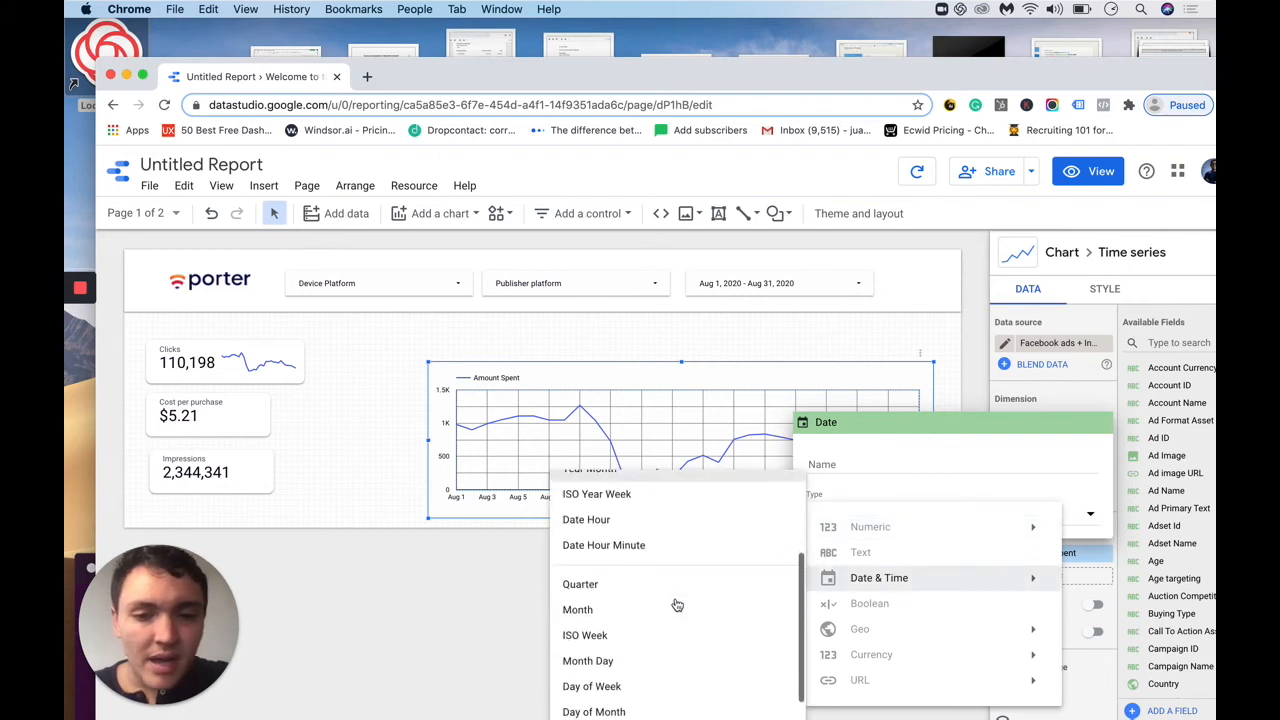
scroll(down, 3)
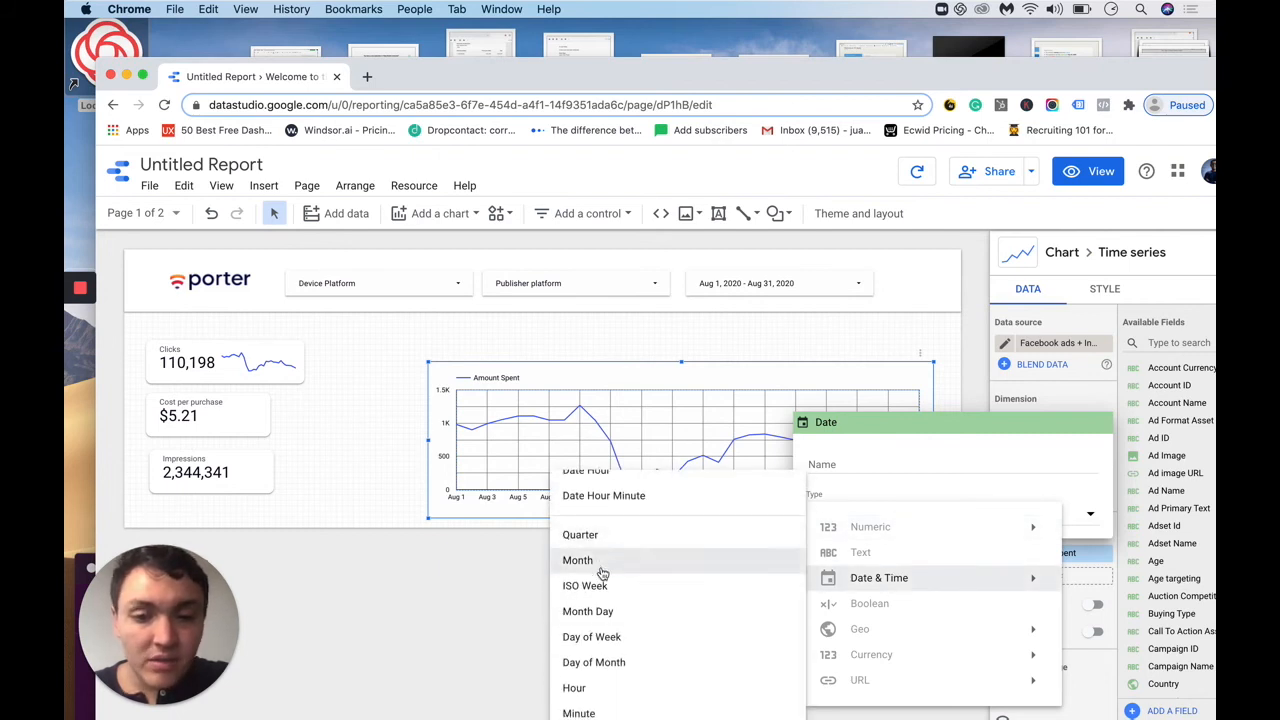
click(591, 636)
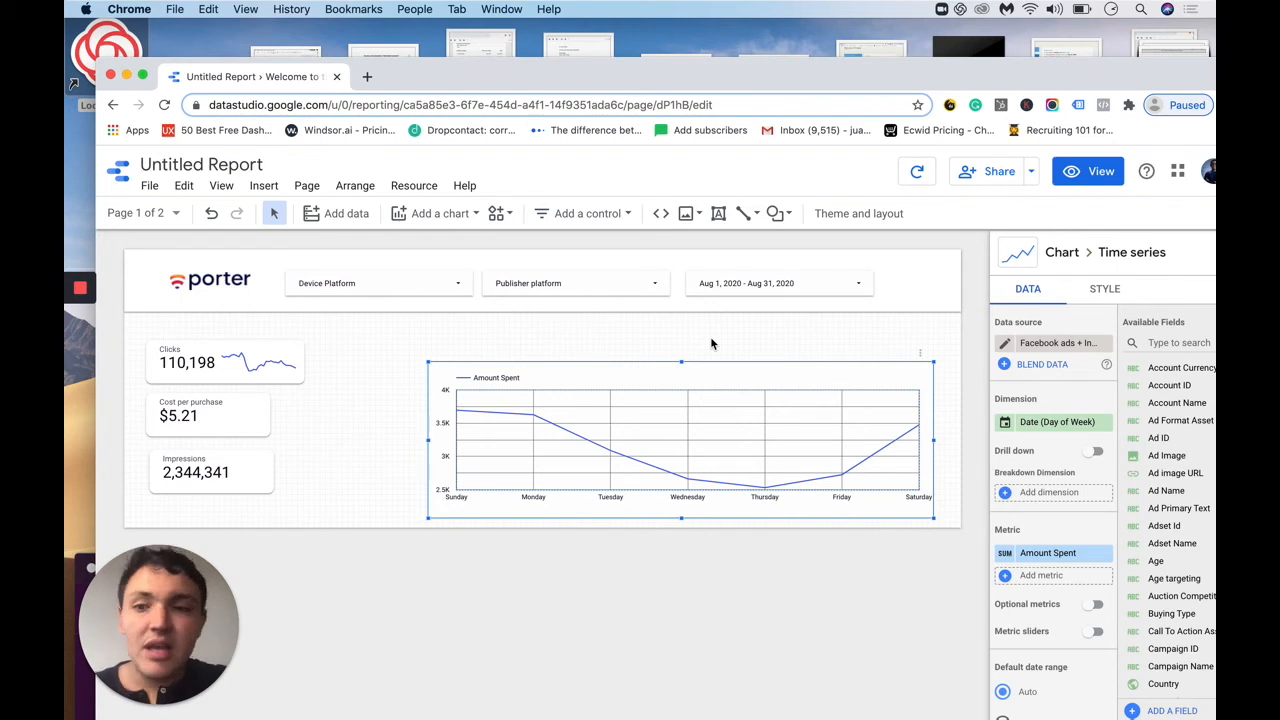
click(208, 415)
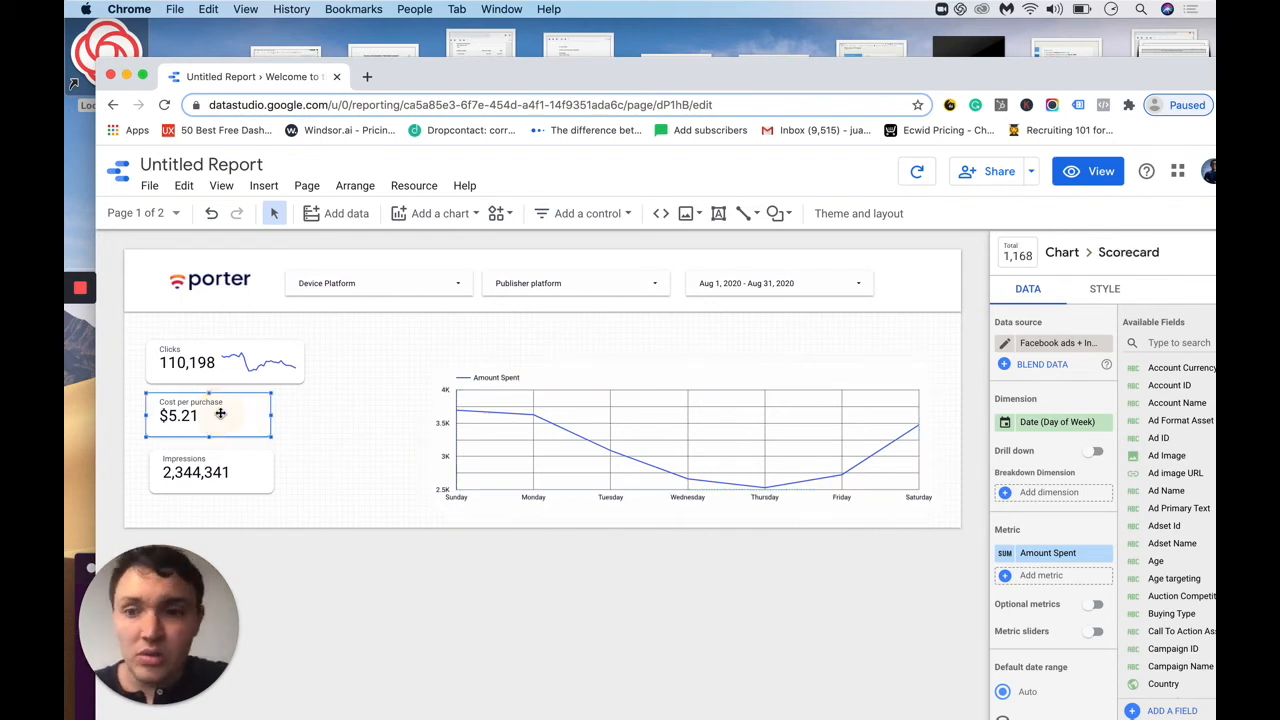
Copy and paste the Cost per purchase scorecard.
click(858, 213)
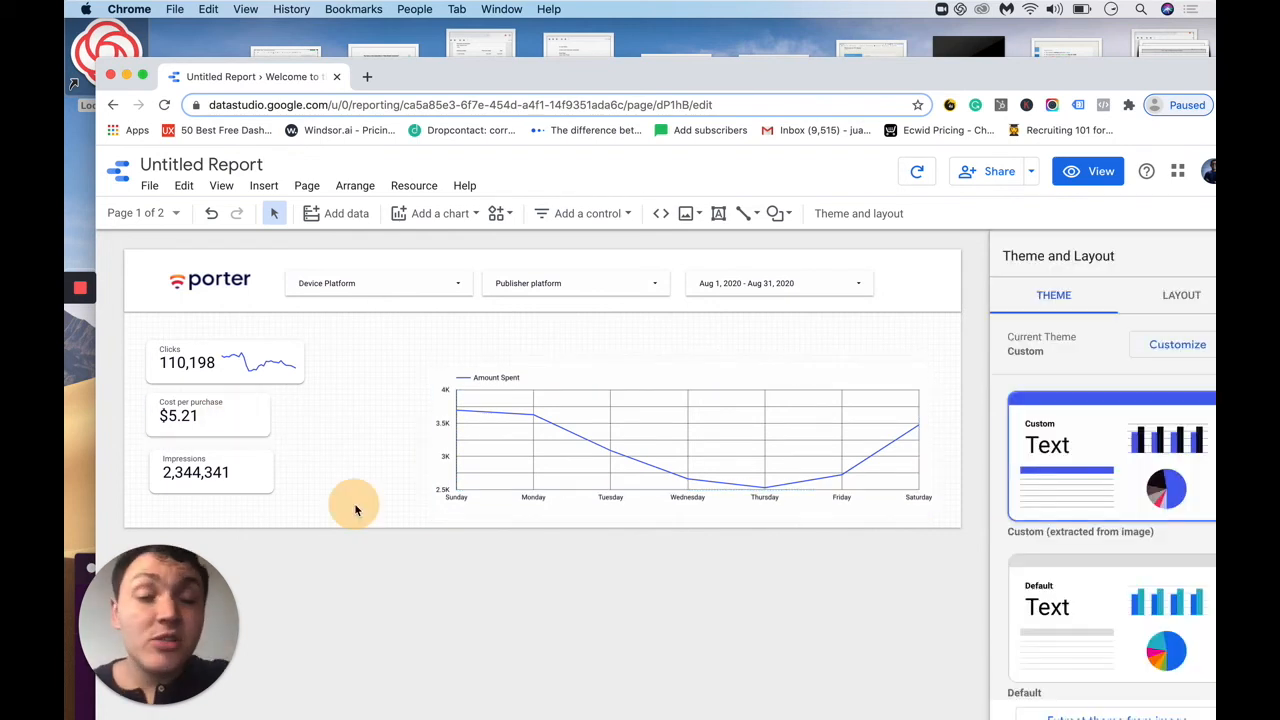
click(207, 415)
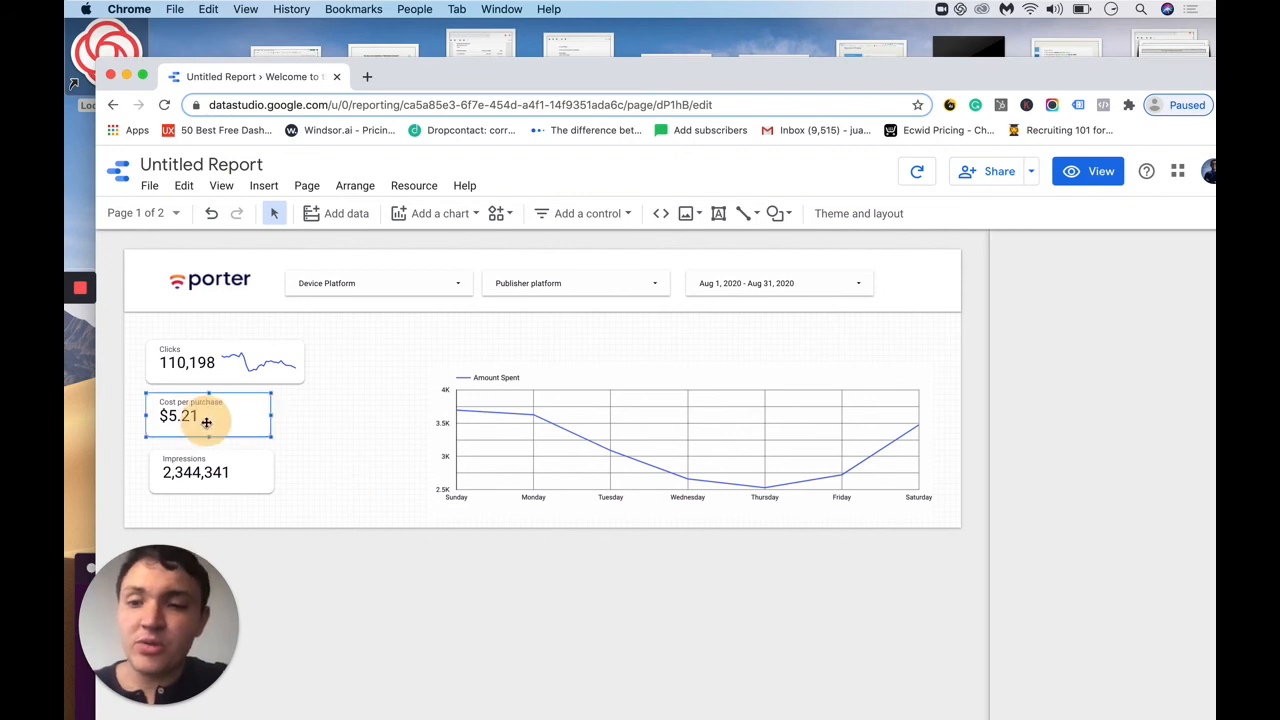
click(206, 415)
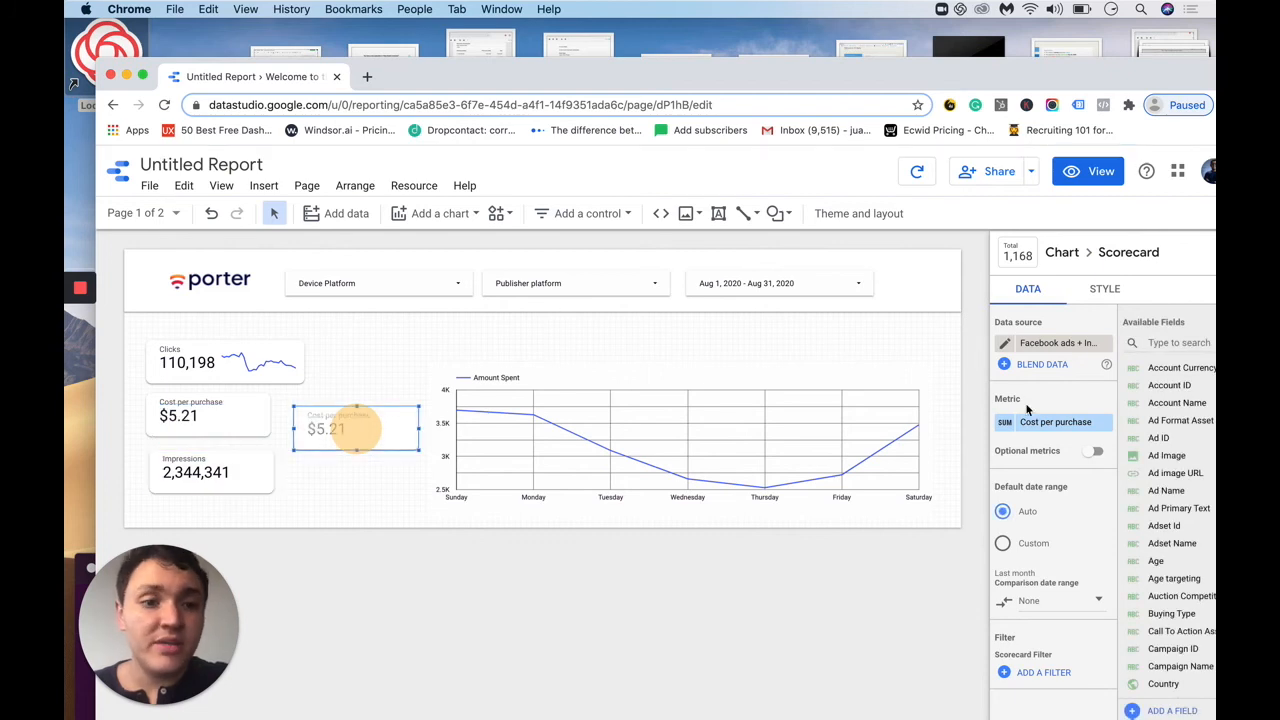
Search the copy's metric list for 'req' and start a new calculated field.
click(1054, 421)
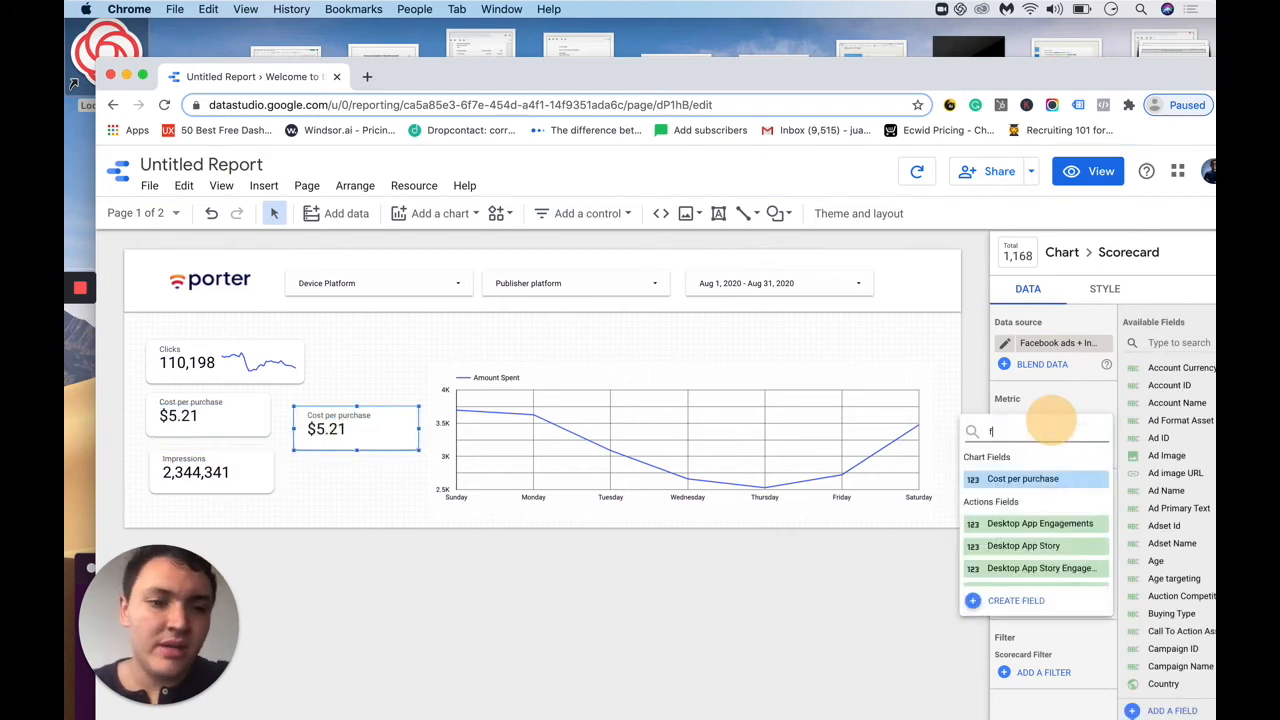
text(req)
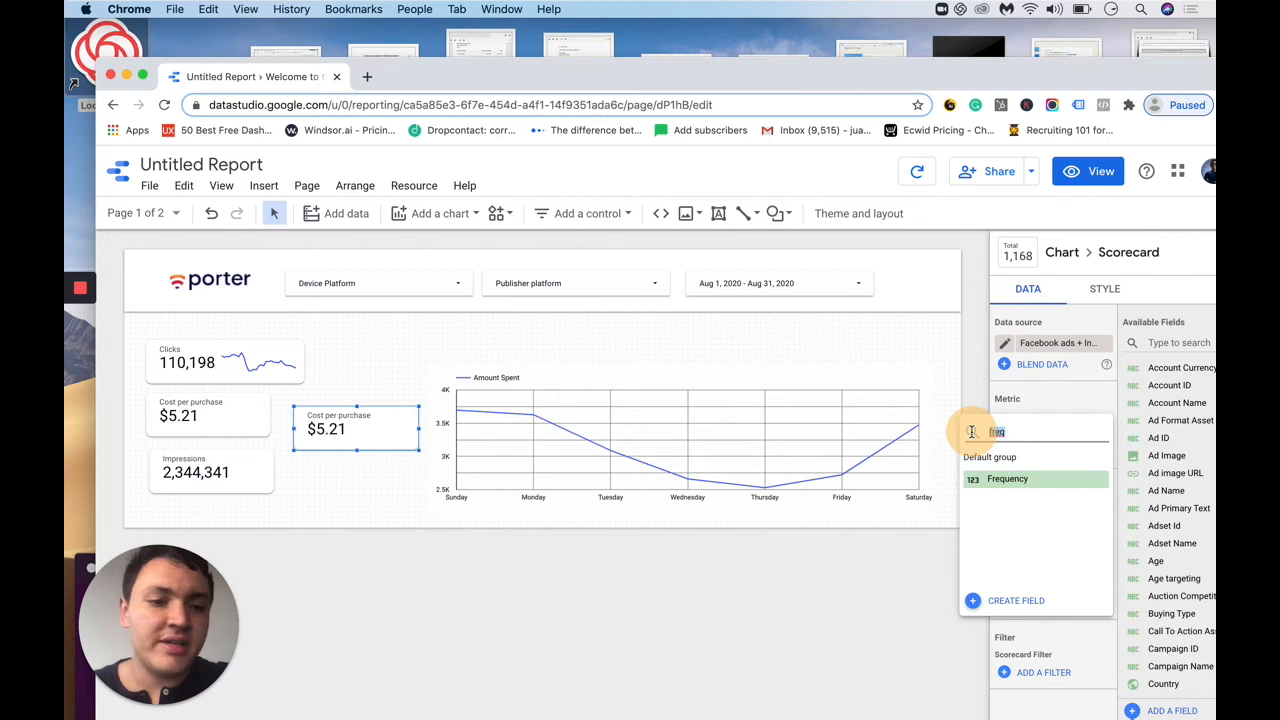
click(1016, 600)
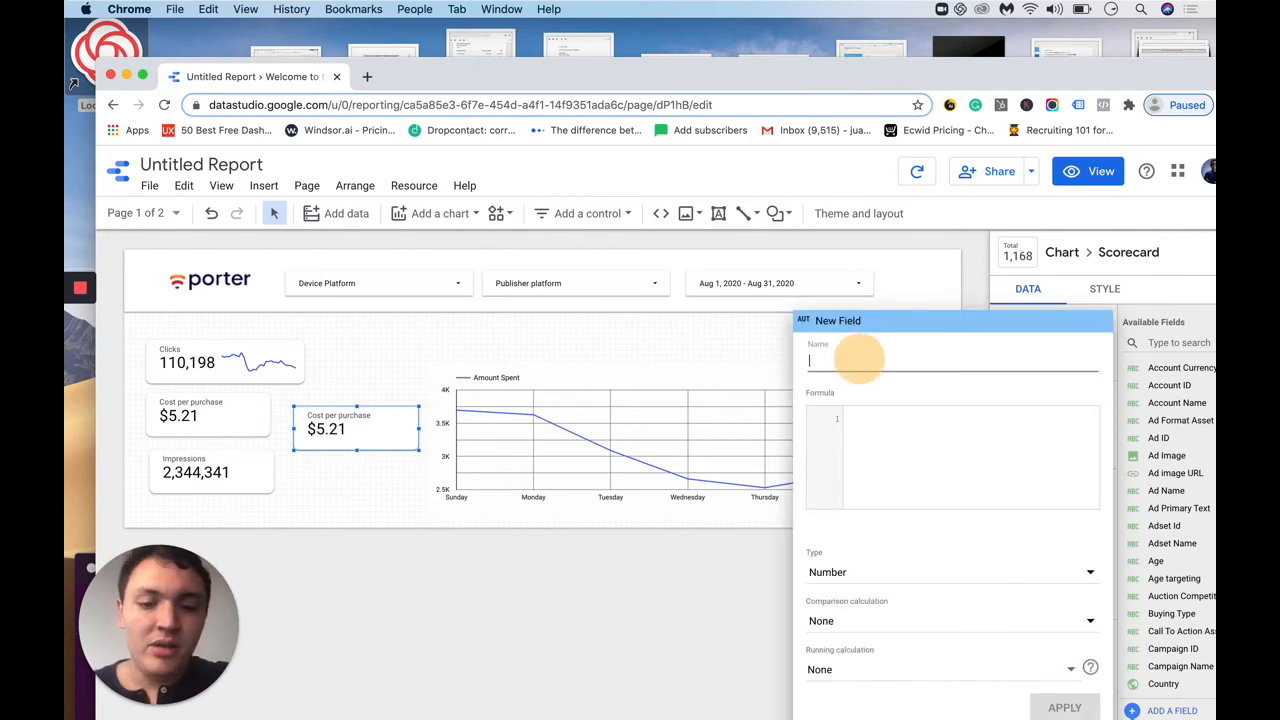
Name the field 'Frequency (calculated)' and enter formula Impressions / Reach.
text(Frequency)
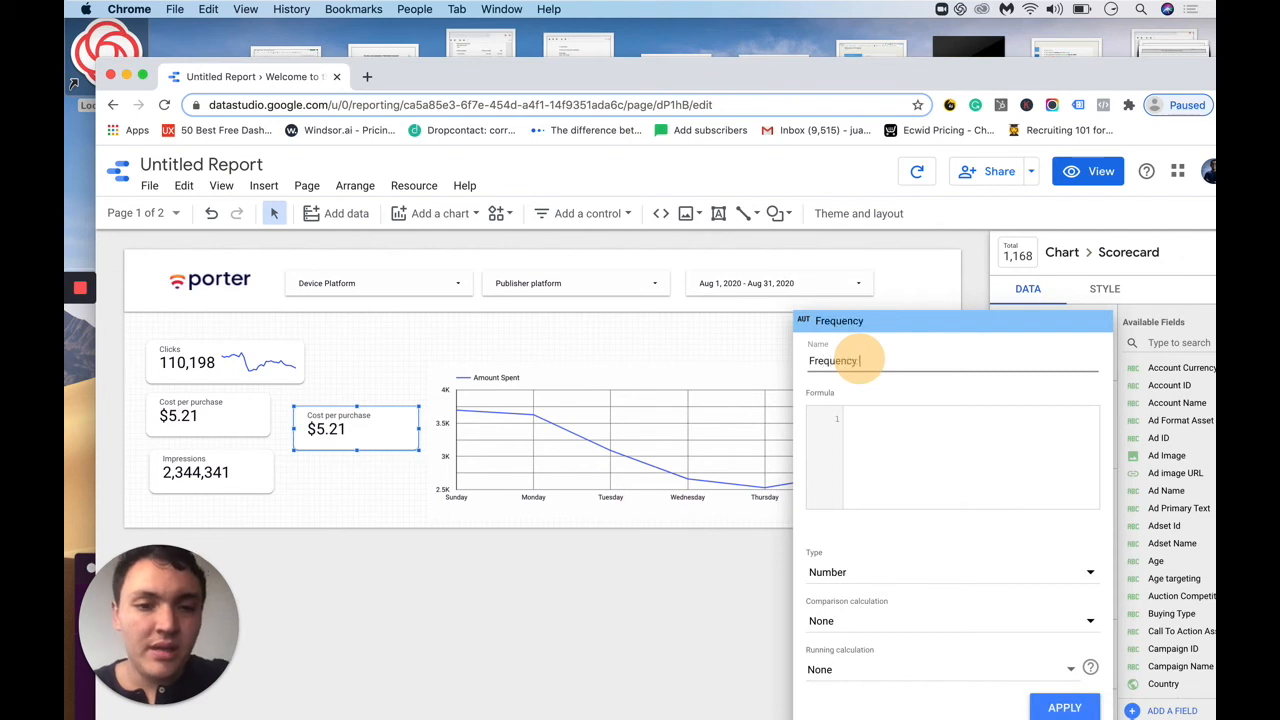
text((calcul)
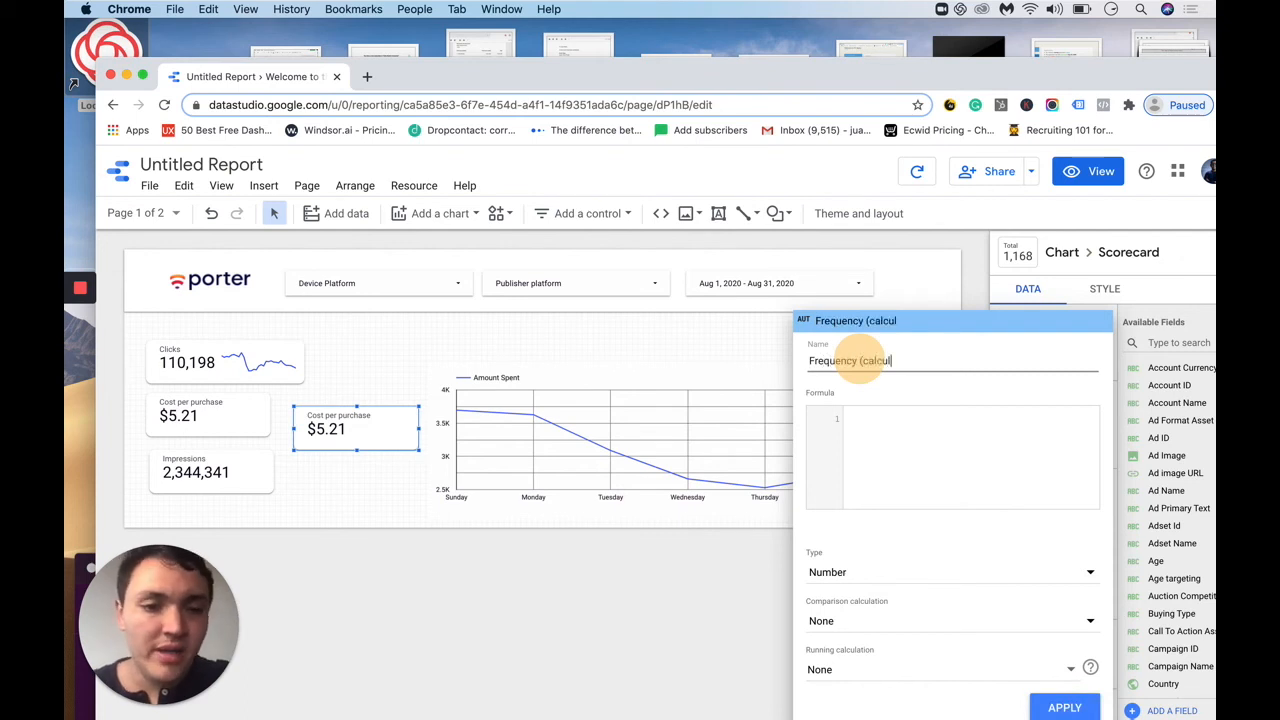
text(ated))
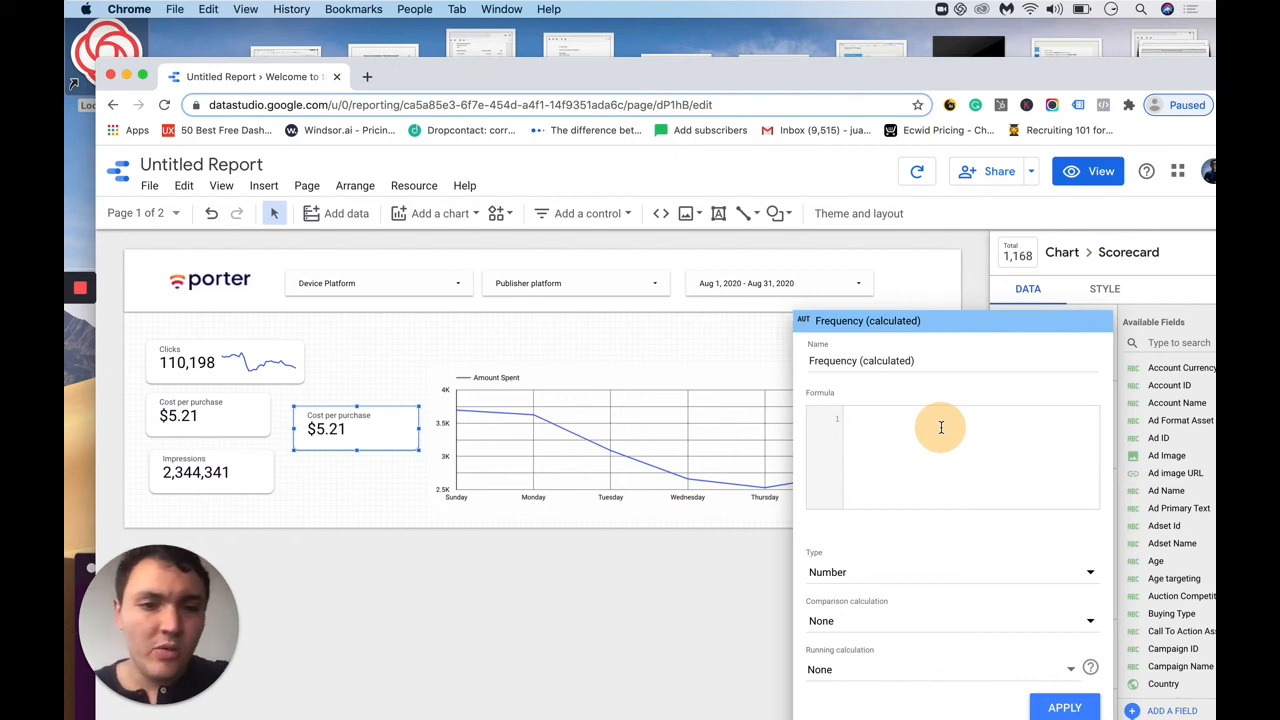
text(re)
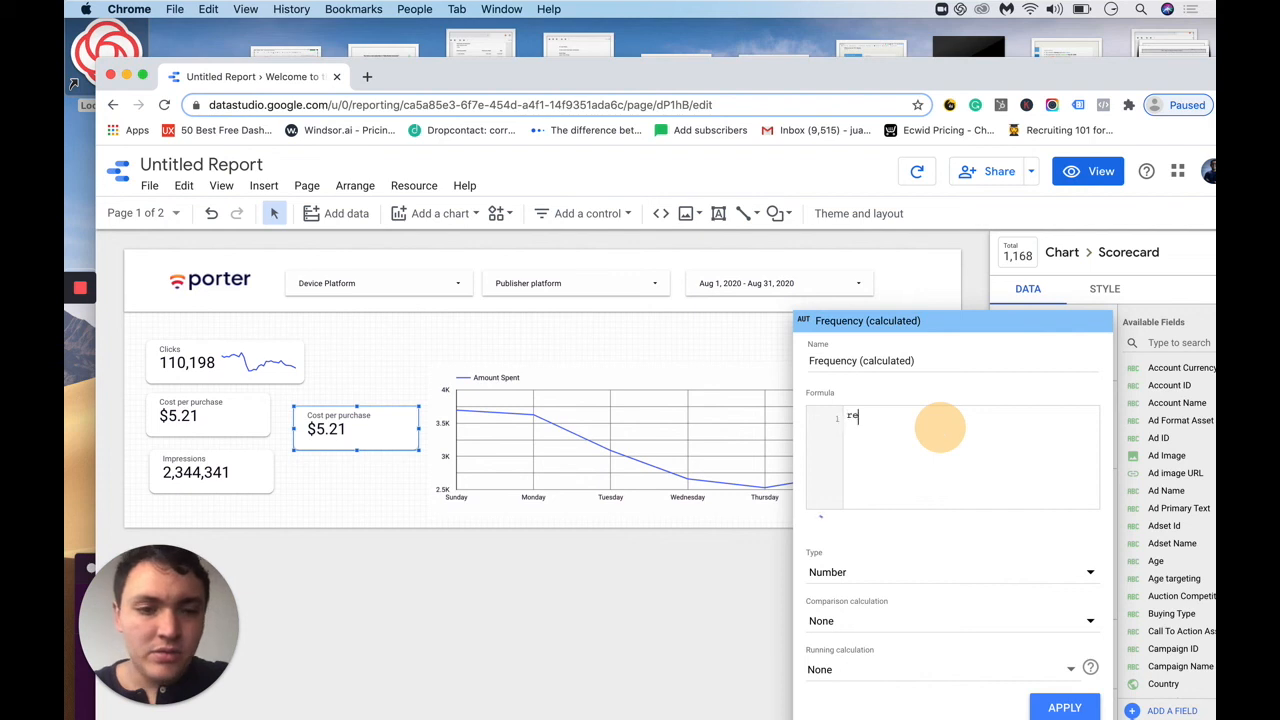
text(imp)
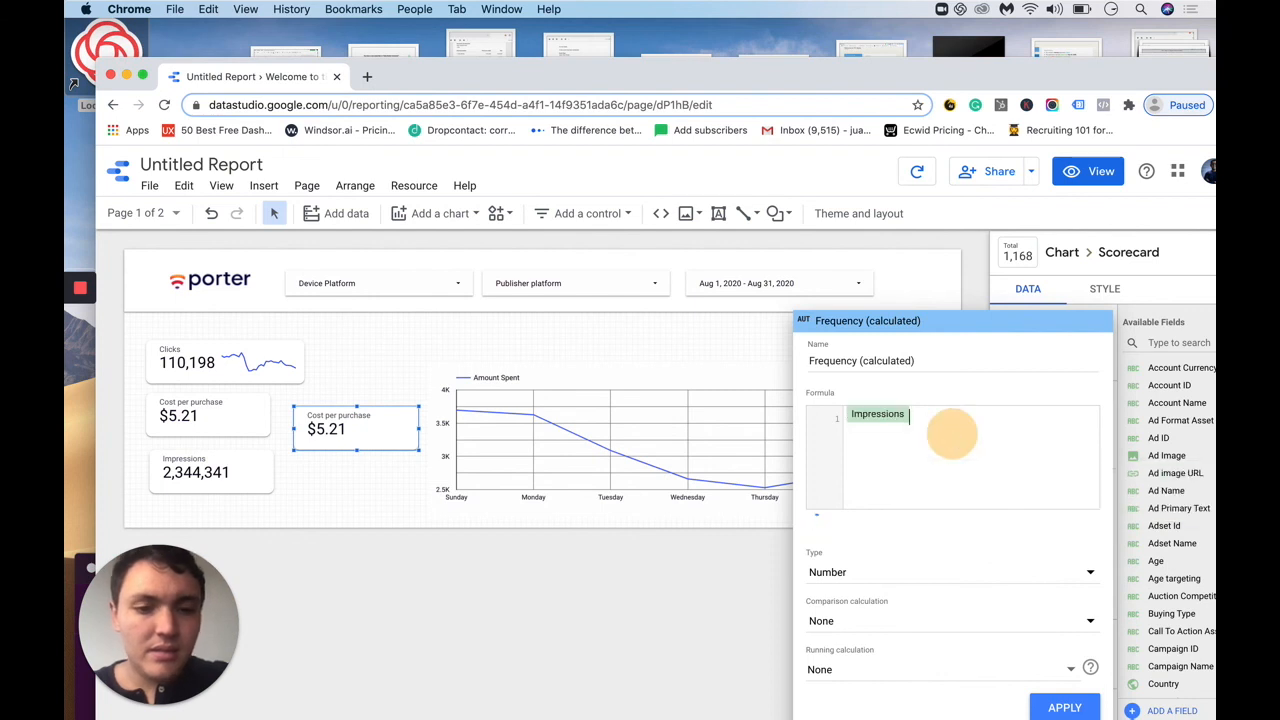
text(/r)
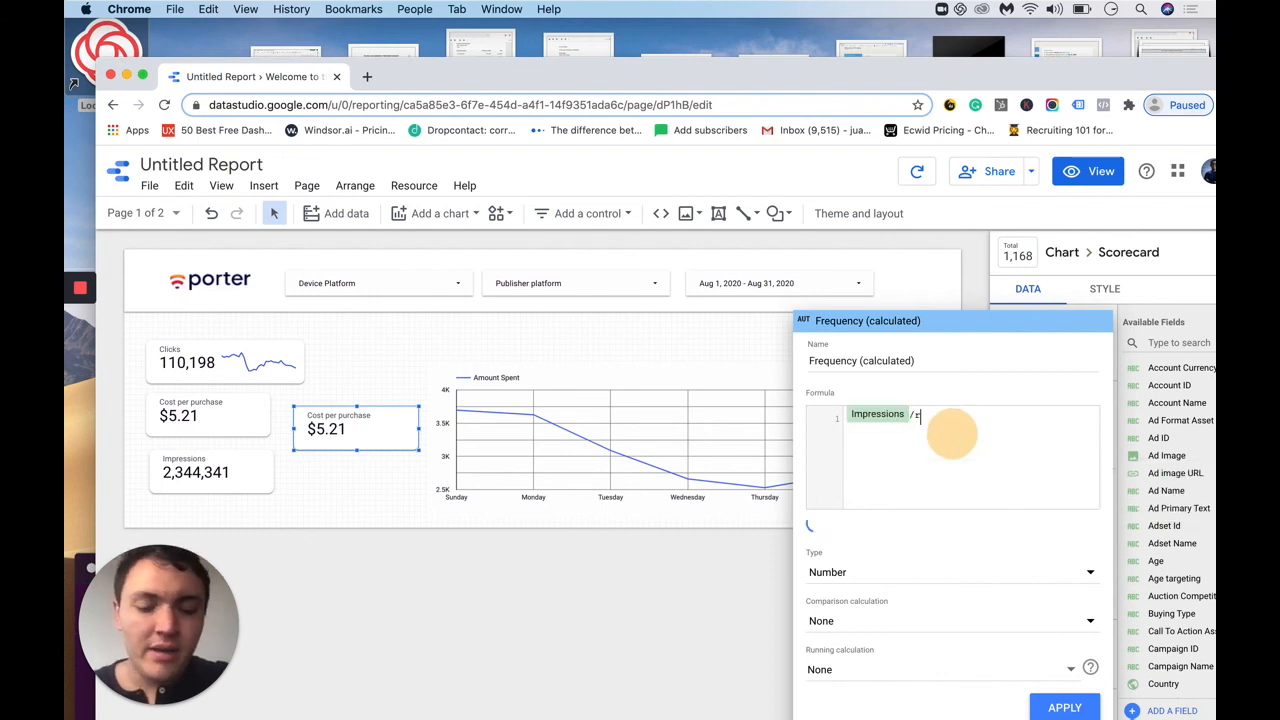
text(Reach)
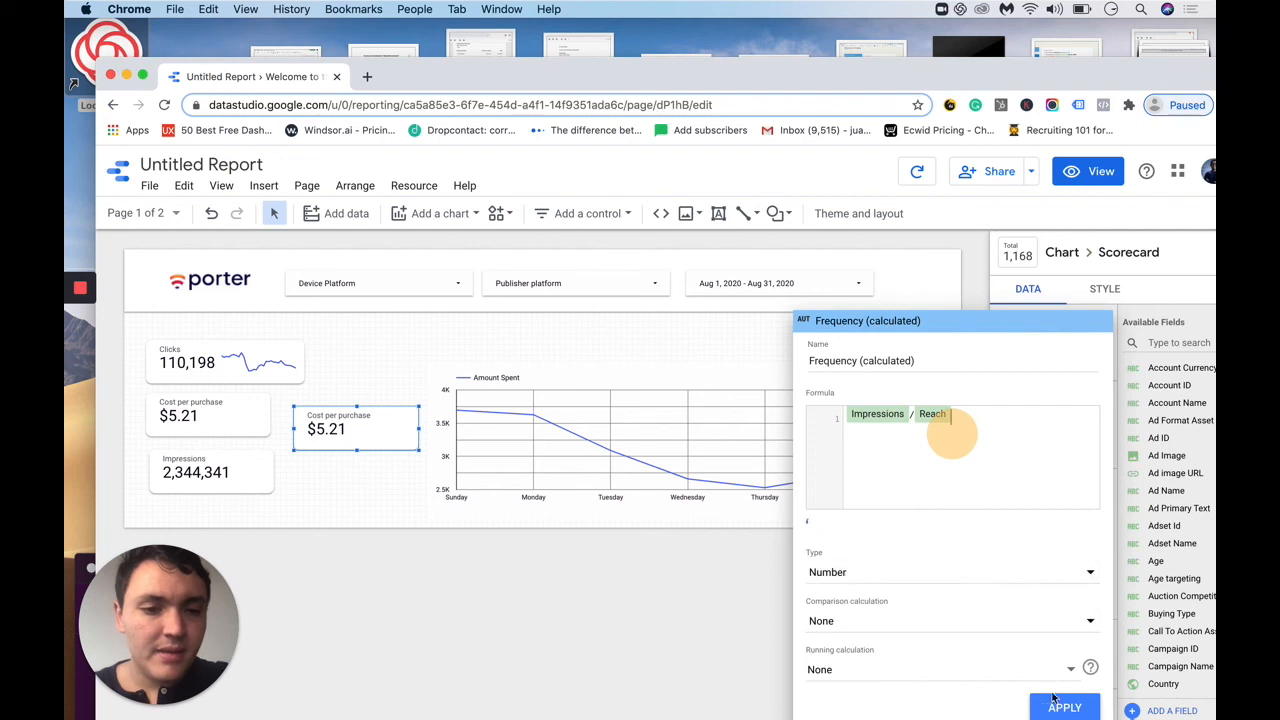